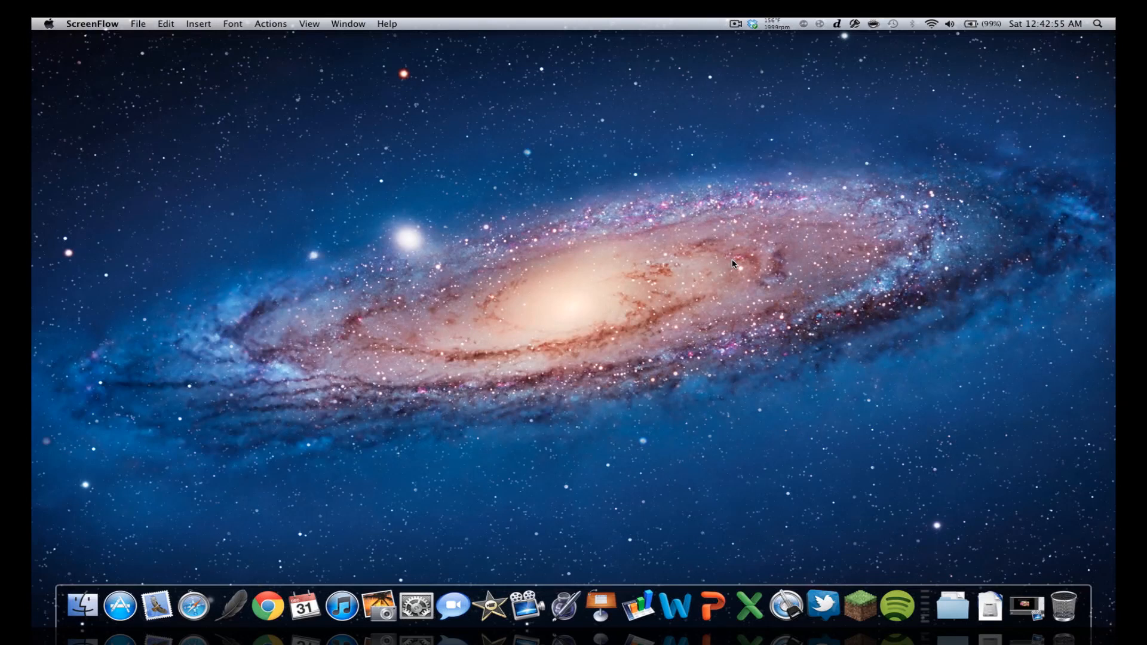
pyautogui.moveTo(482, 240)
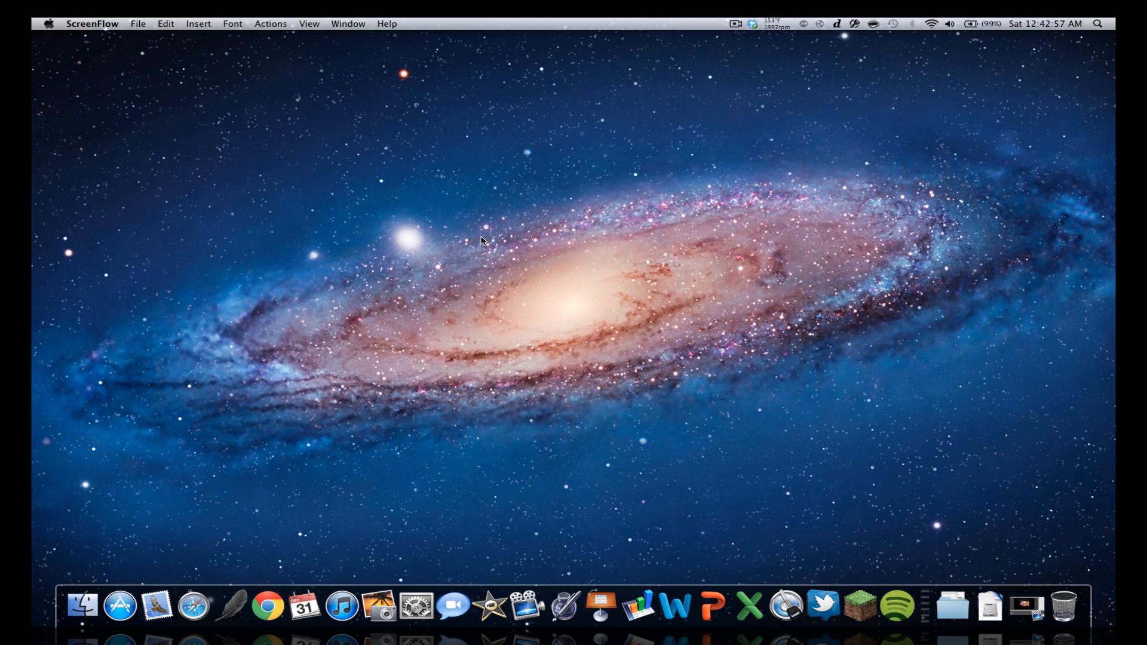
pyautogui.moveTo(527, 606)
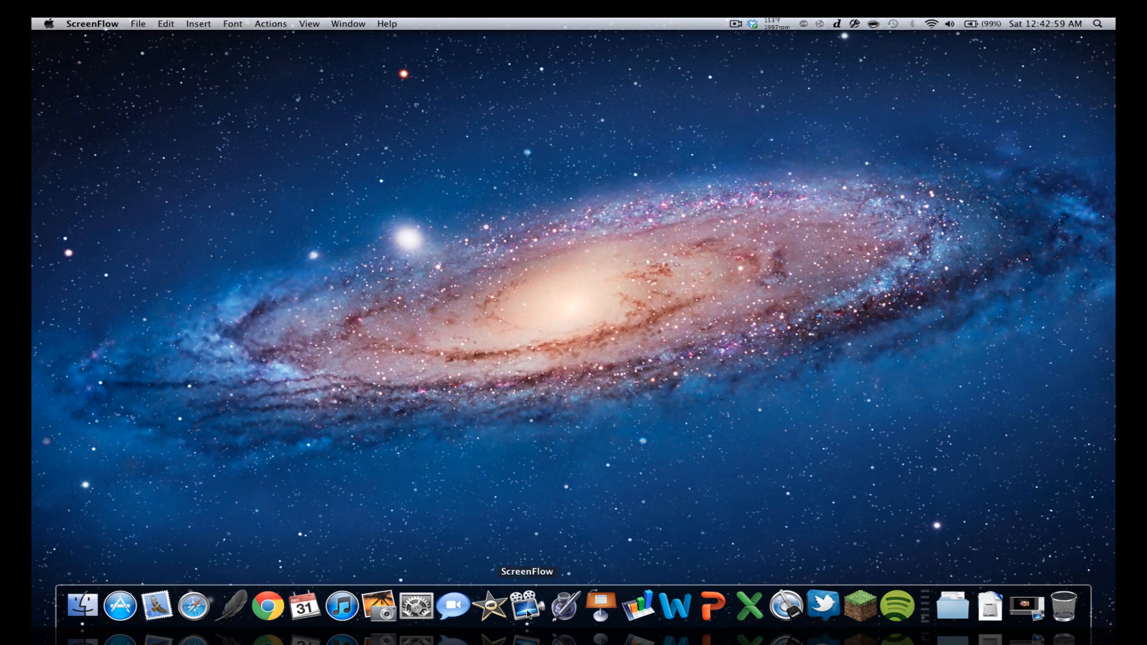
# Step: Launch ScreenFlow from the Dock to open the untitled project
pyautogui.click(526, 607)
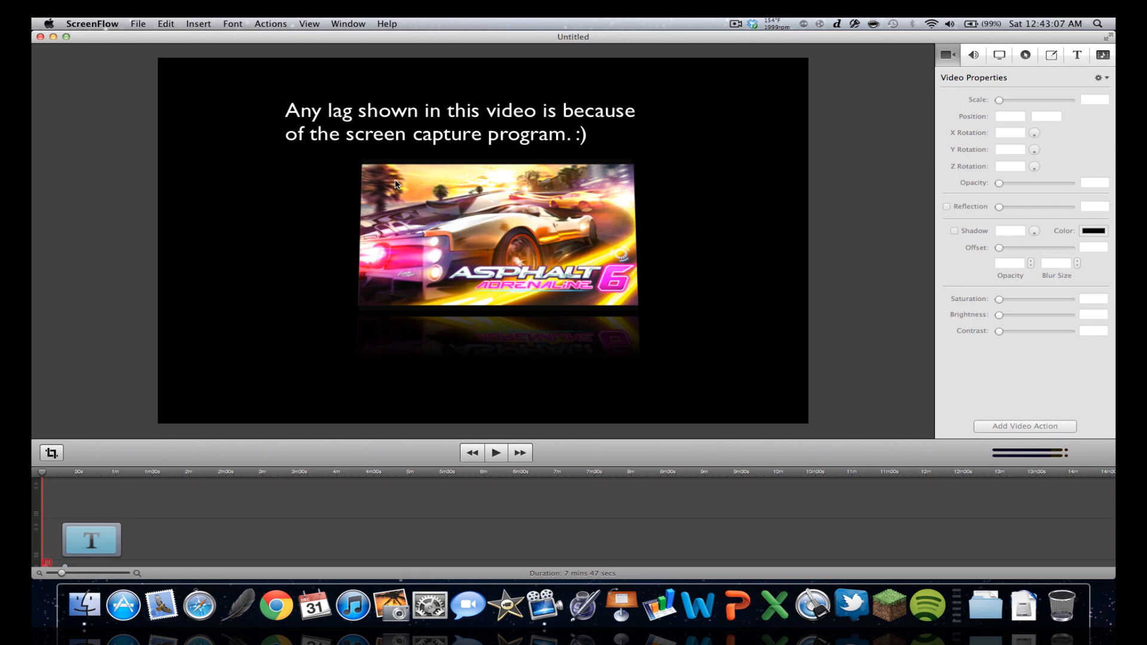
pyautogui.moveTo(423, 32)
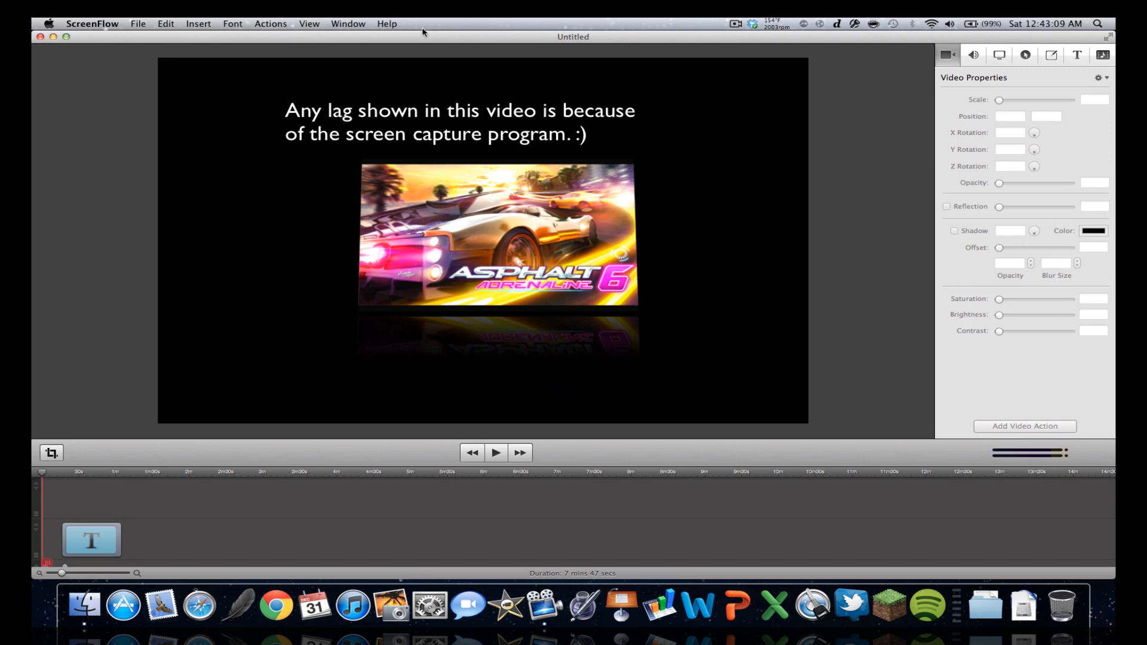
pyautogui.moveTo(144, 541)
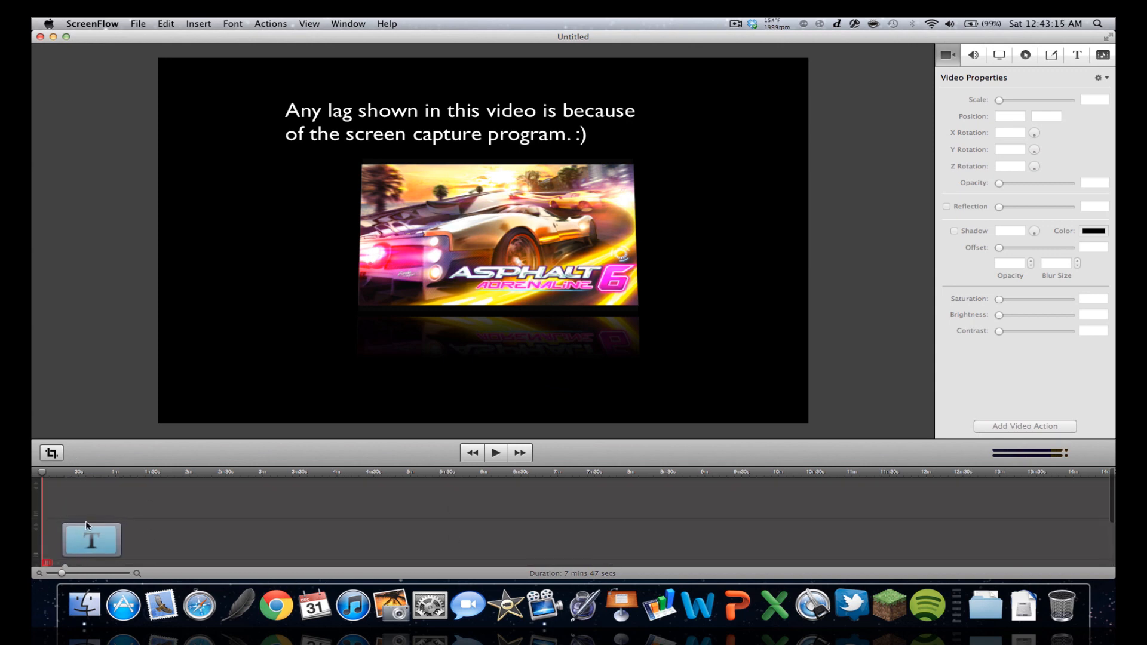
pyautogui.moveTo(946, 113)
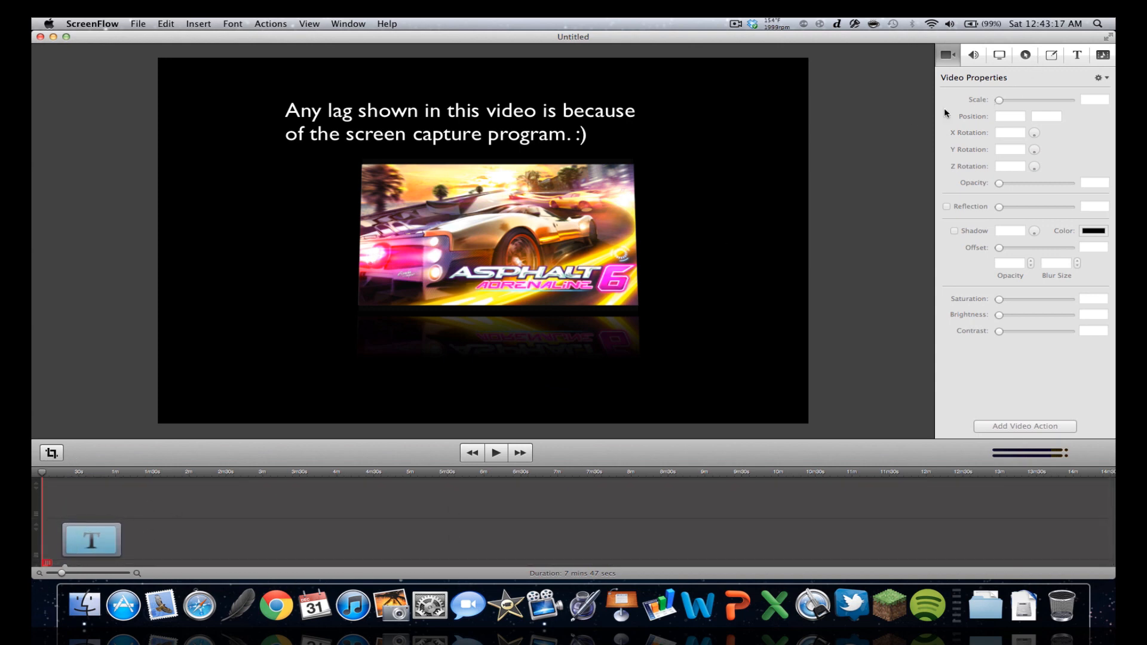
pyautogui.moveTo(802, 366)
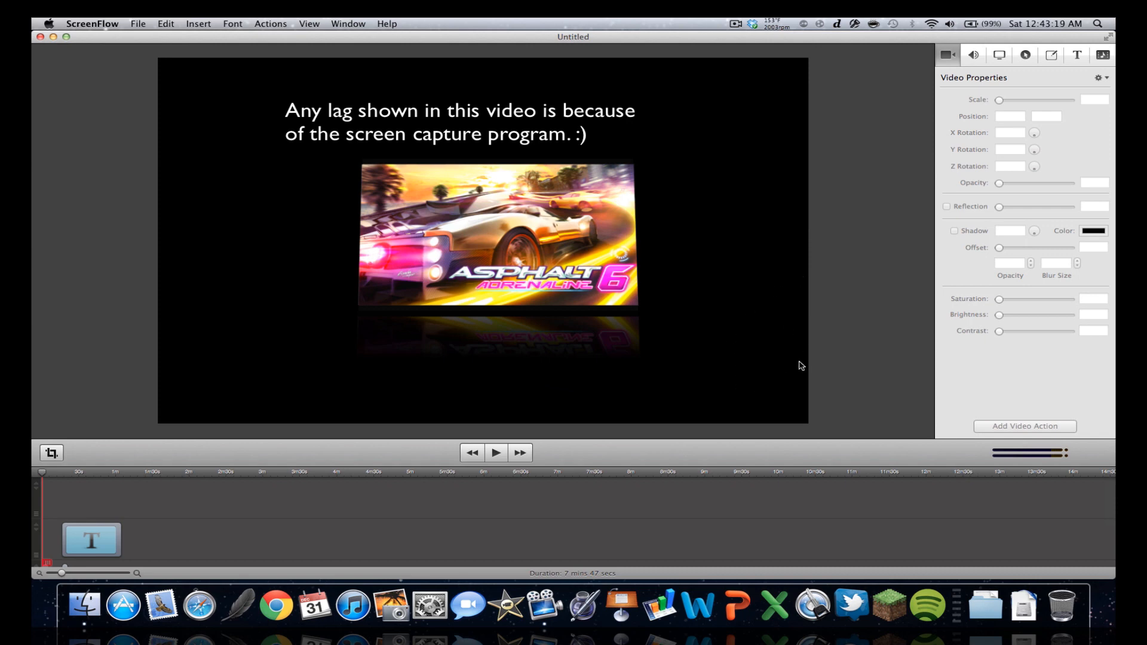
# Step: Select the Asphalt 6 clip and inspect its Video Properties
pyautogui.click(497, 234)
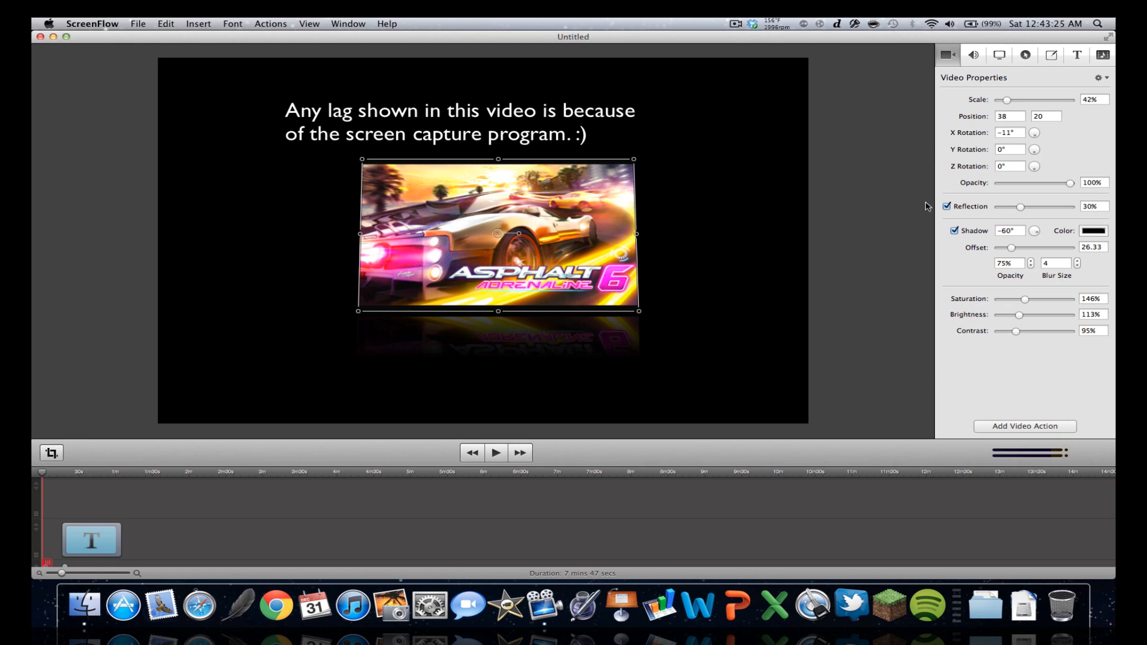
pyautogui.moveTo(763, 335)
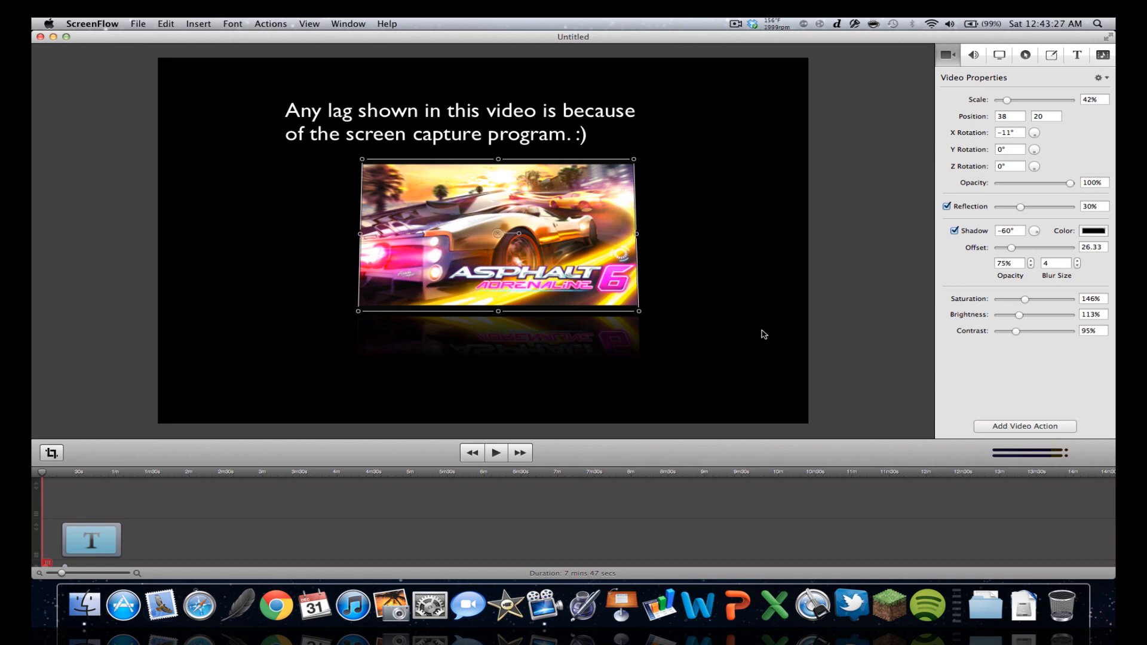
pyautogui.moveTo(815, 406)
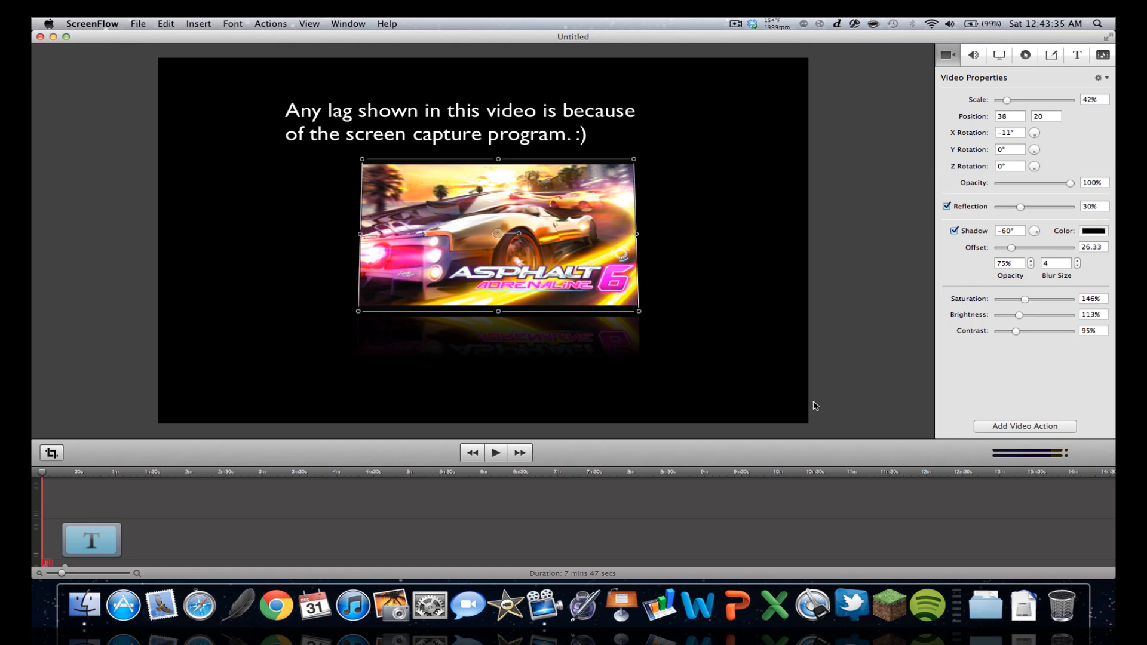
pyautogui.moveTo(786, 117)
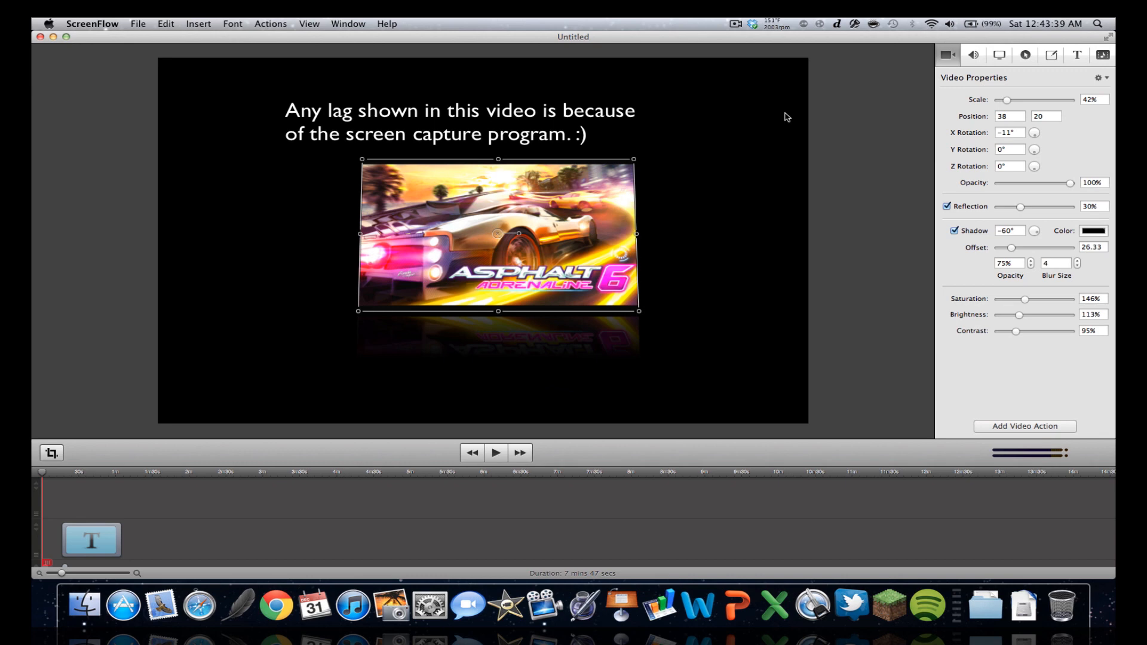
pyautogui.moveTo(894, 95)
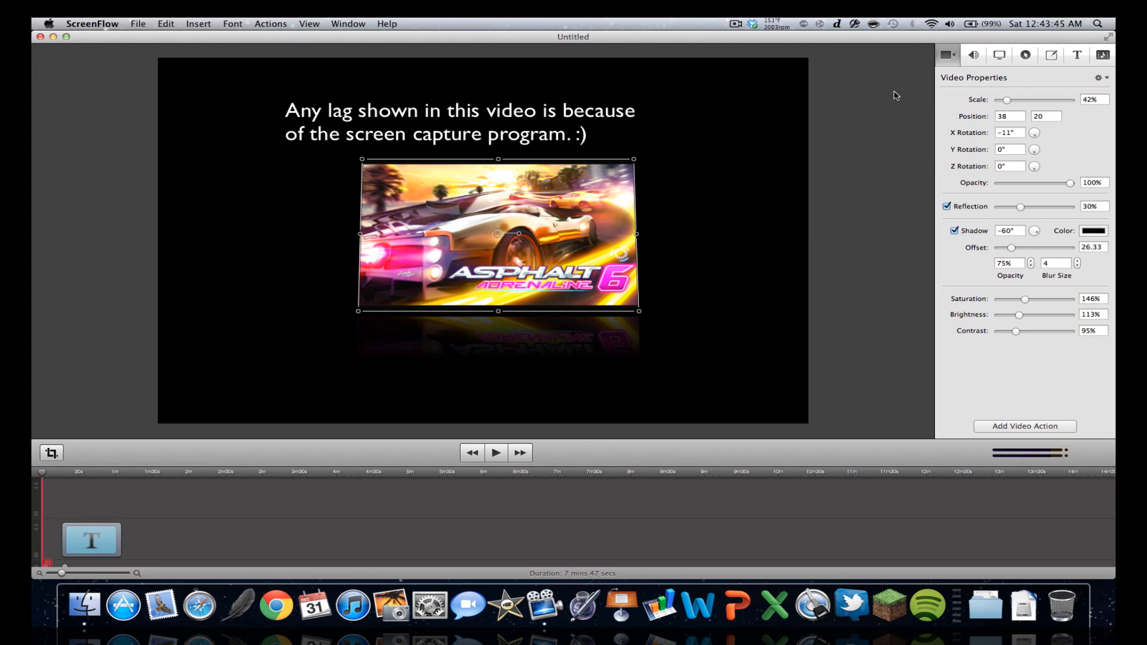
pyautogui.click(137, 23)
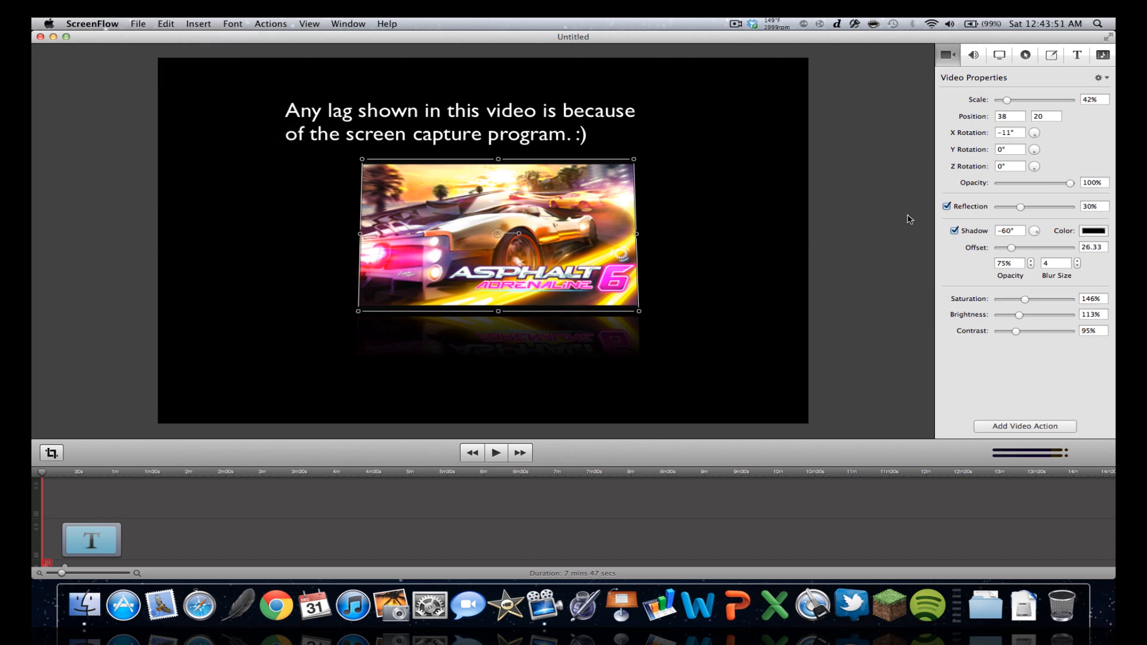
pyautogui.moveTo(923, 114)
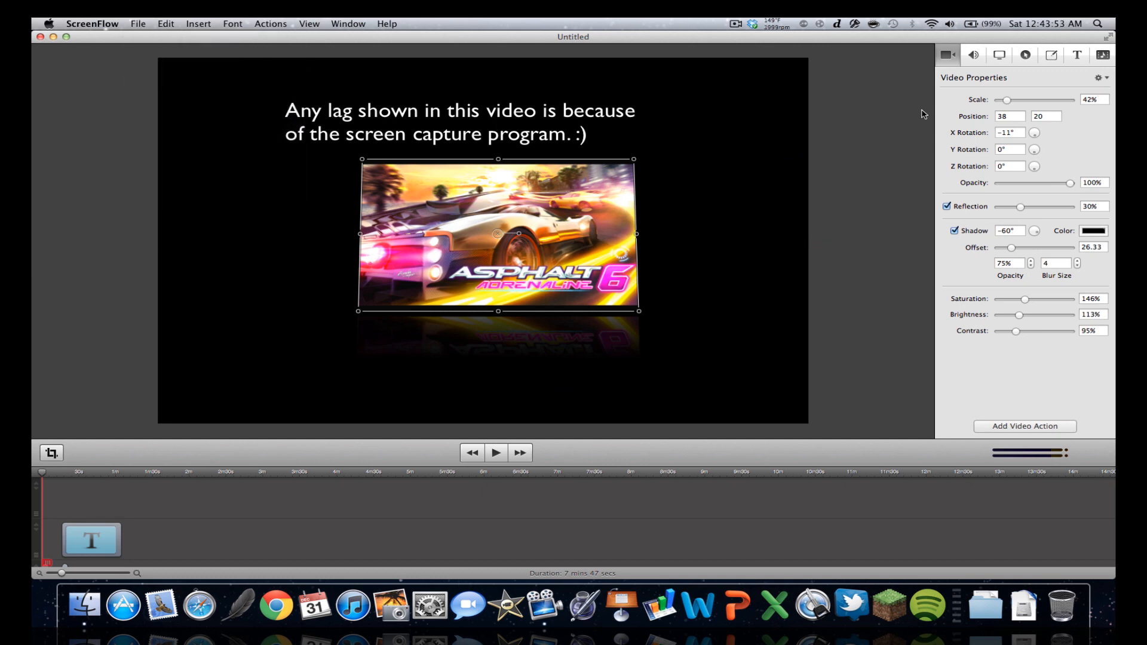
pyautogui.moveTo(626, 315)
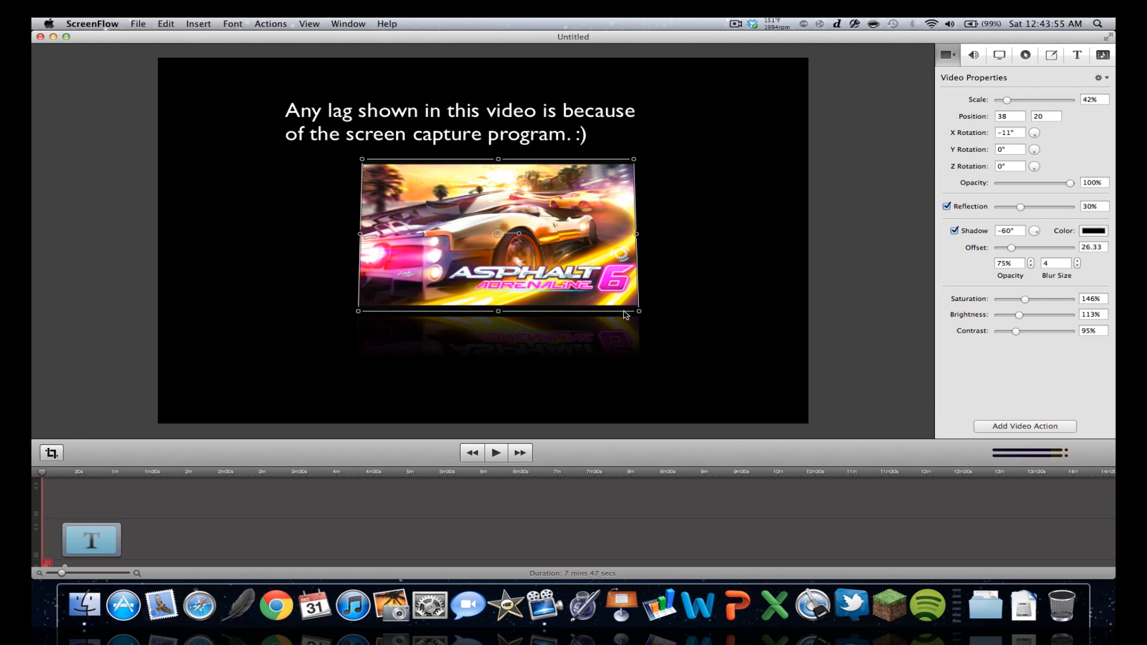
pyautogui.moveTo(596, 307)
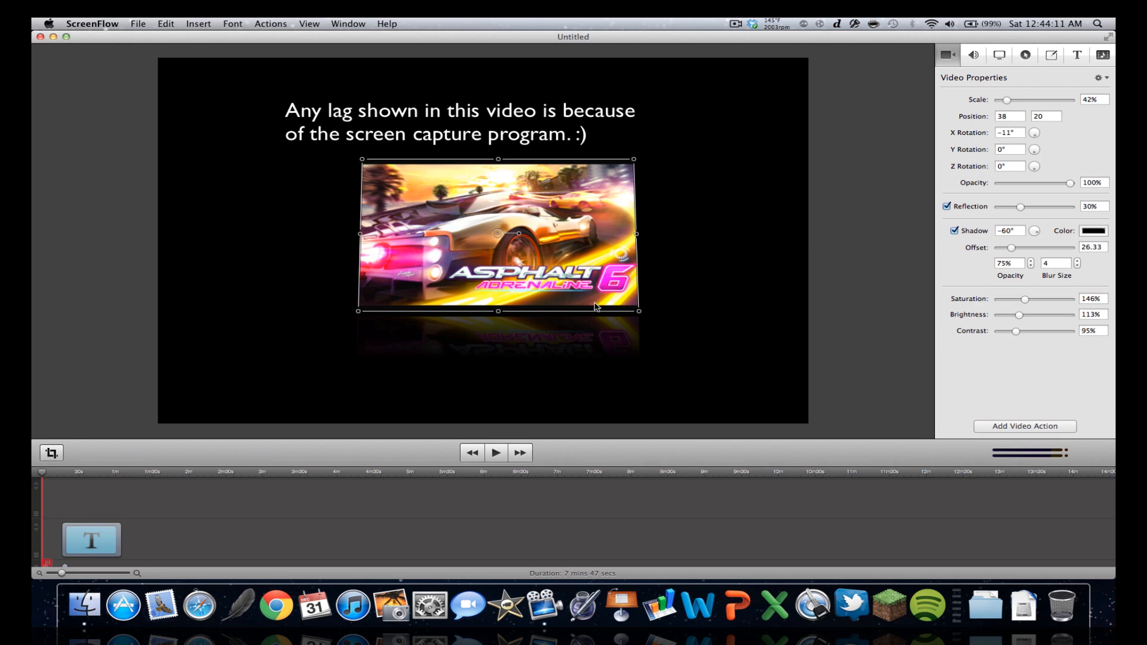
pyautogui.moveTo(589, 233)
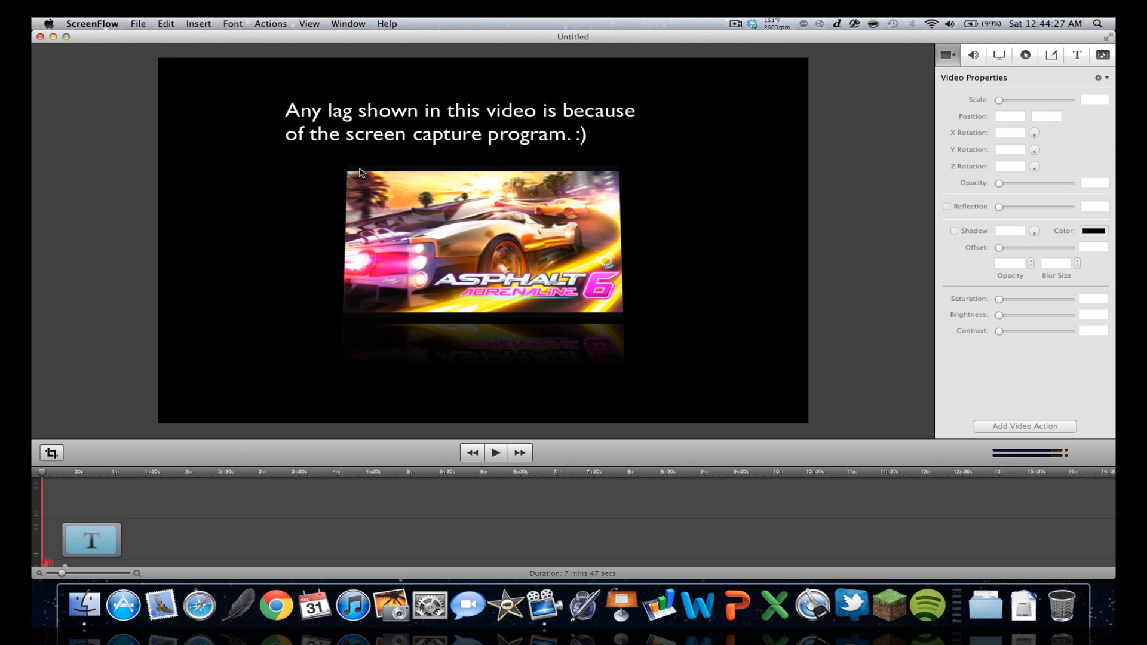
pyautogui.moveTo(239, 518)
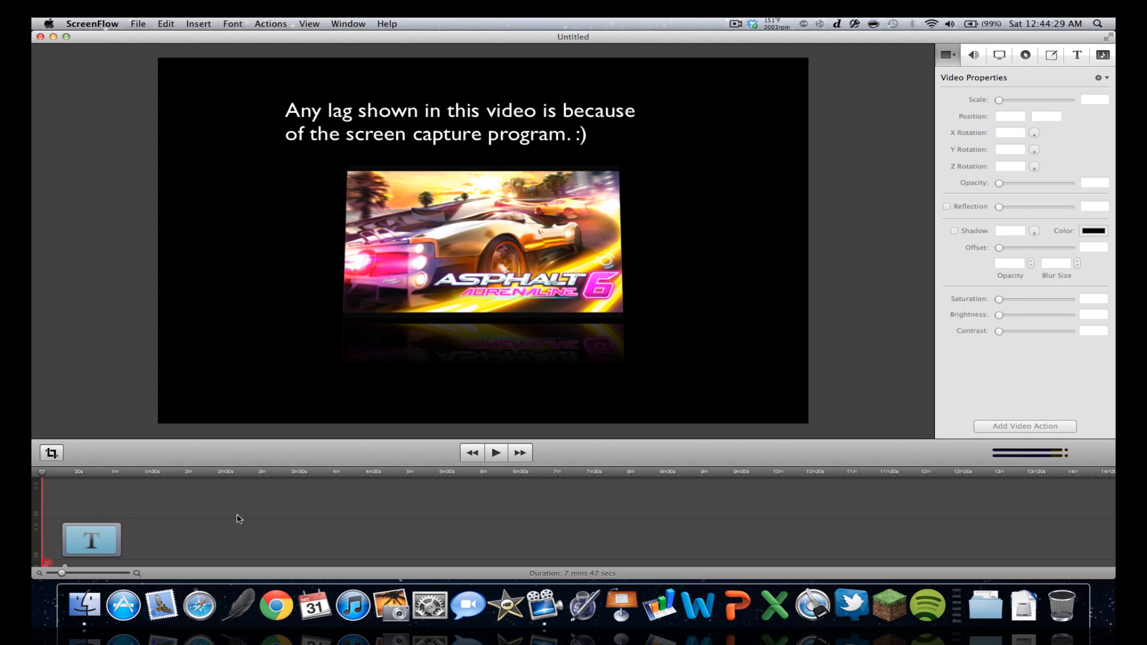
# Step: Reselect the Asphalt 6 clip and place an outlined box on the canvas's left side
pyautogui.click(483, 242)
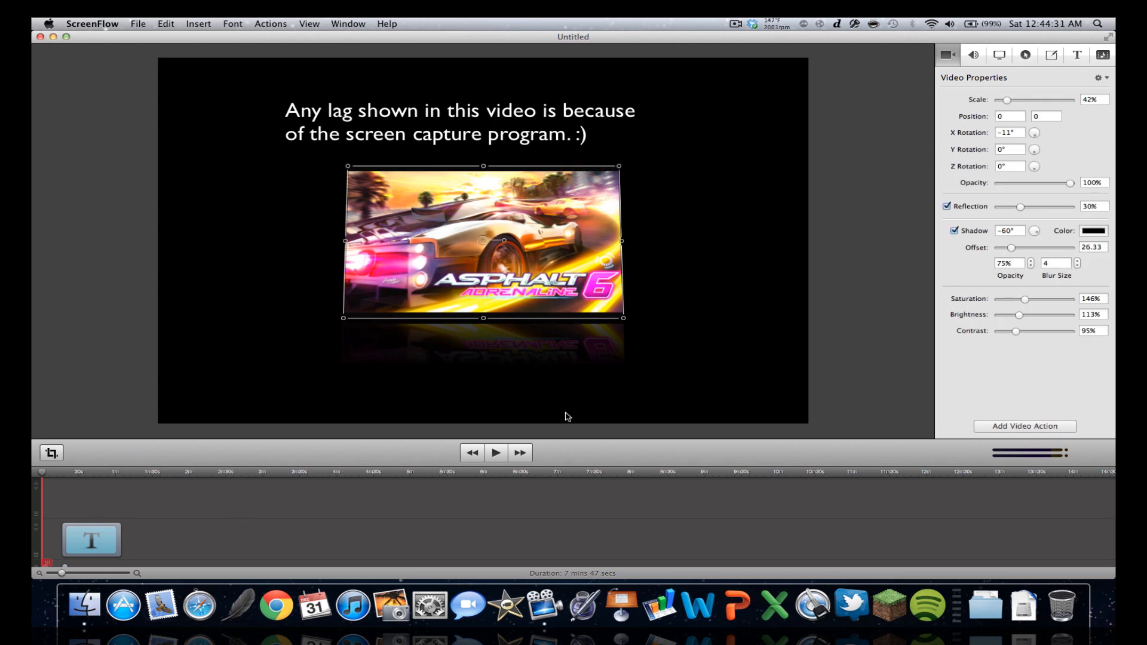
pyautogui.moveTo(329, 410)
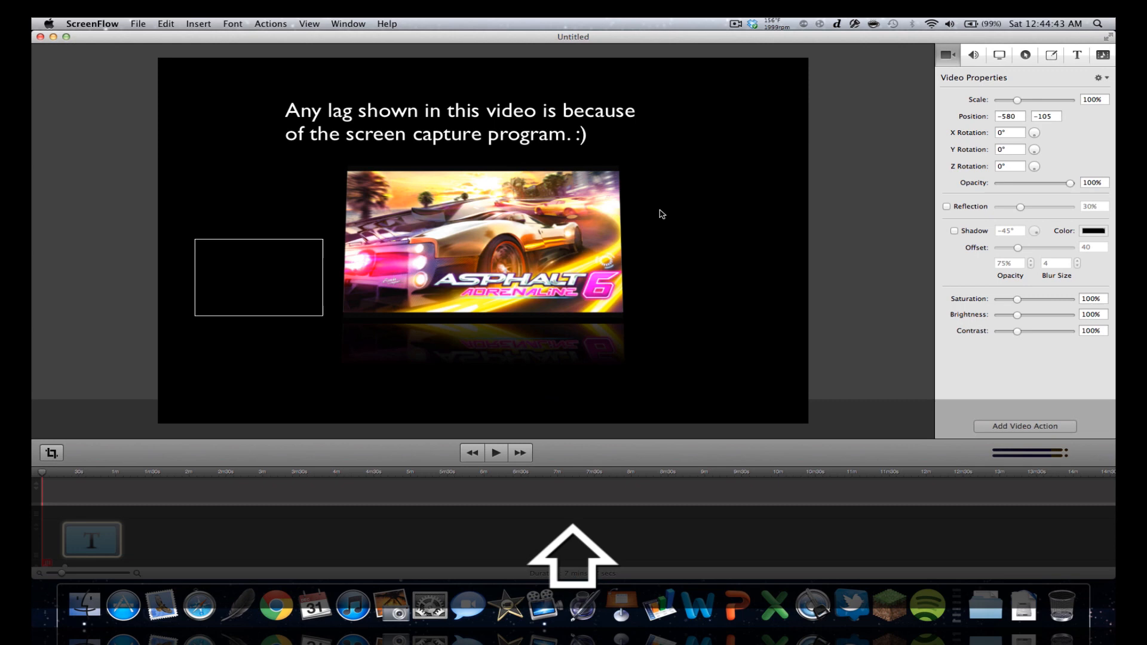
pyautogui.click(279, 335)
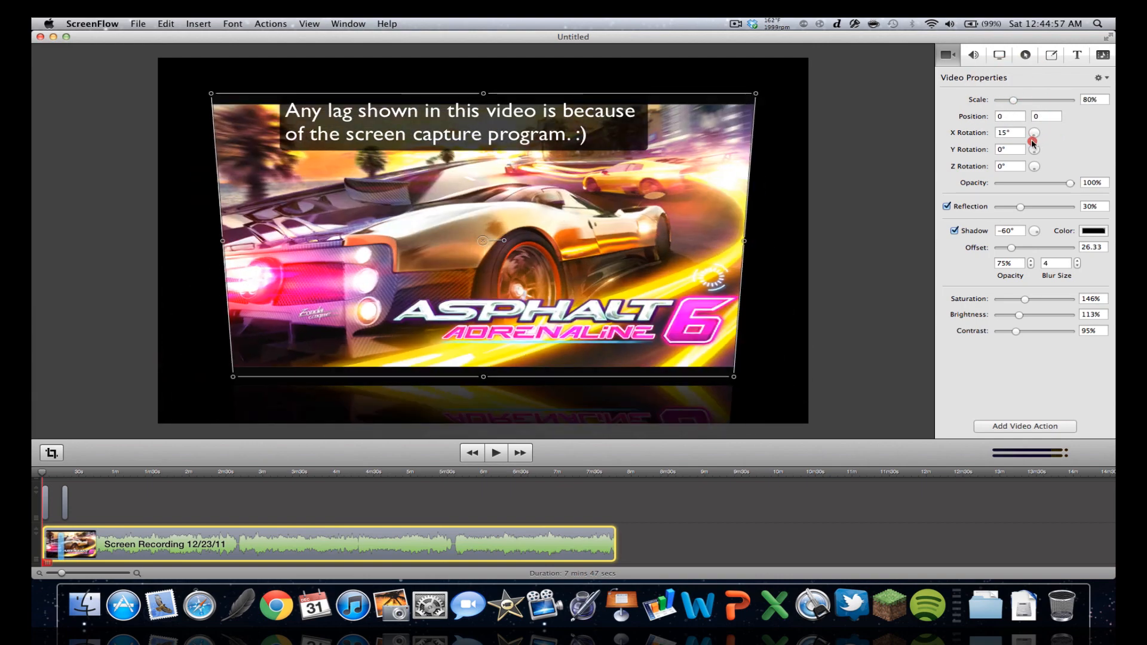
# Step: Flatten the Asphalt clip's tilt to zero, try shadow colours, and keep reflection on
pyautogui.click(1033, 140)
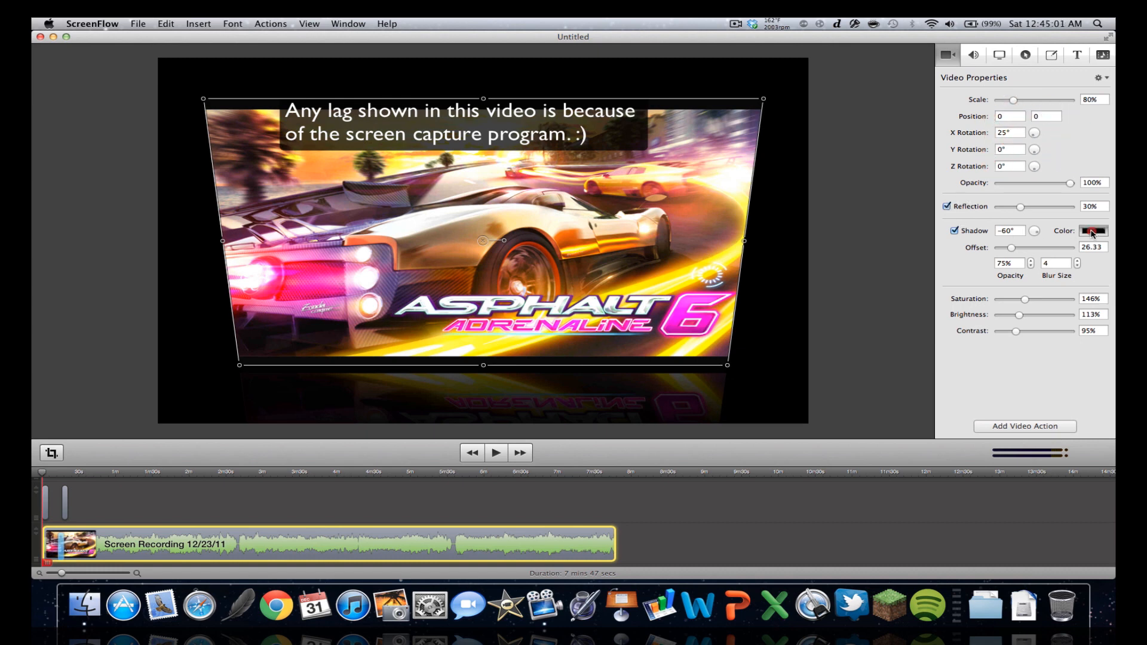
pyautogui.click(1092, 230)
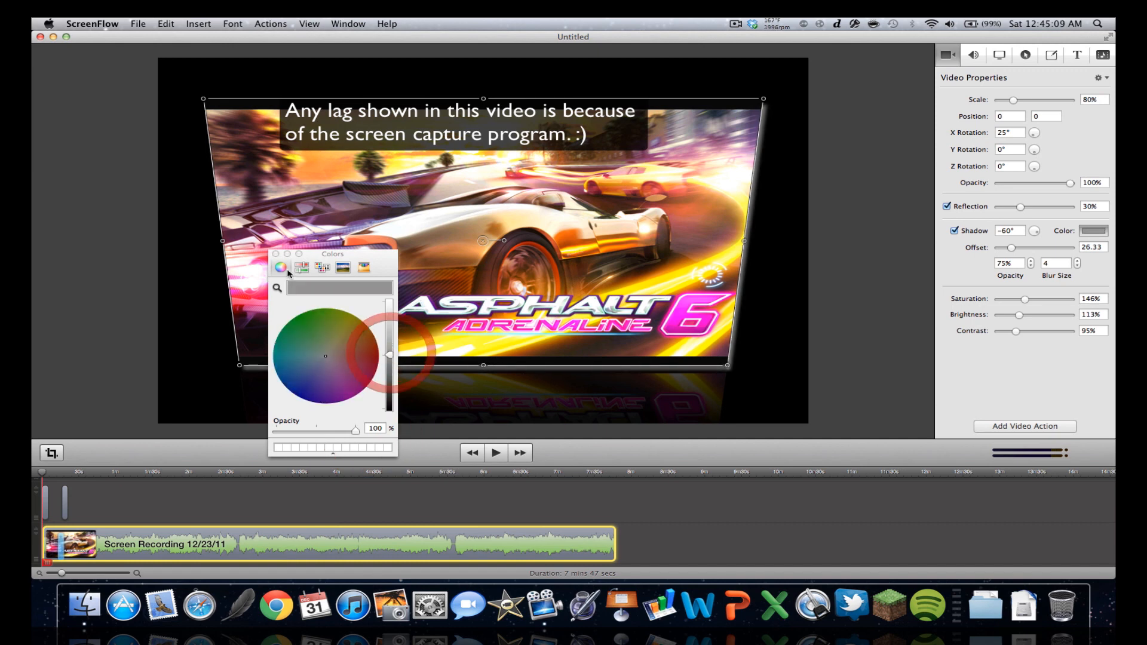
pyautogui.click(274, 254)
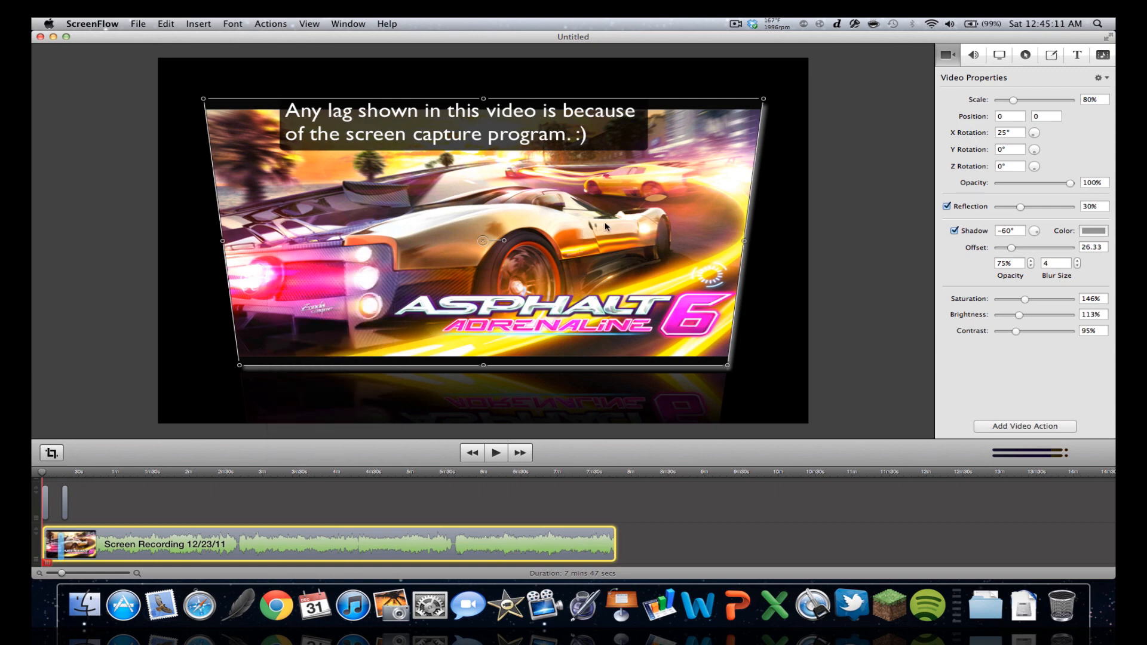
pyautogui.click(948, 206)
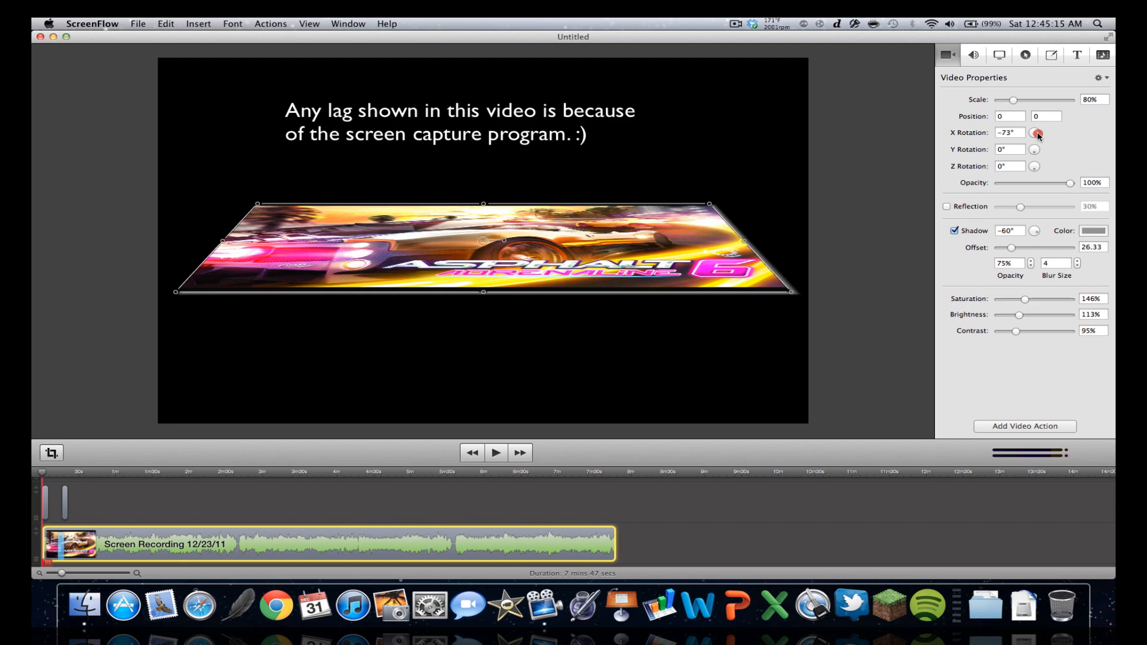
pyautogui.click(1035, 140)
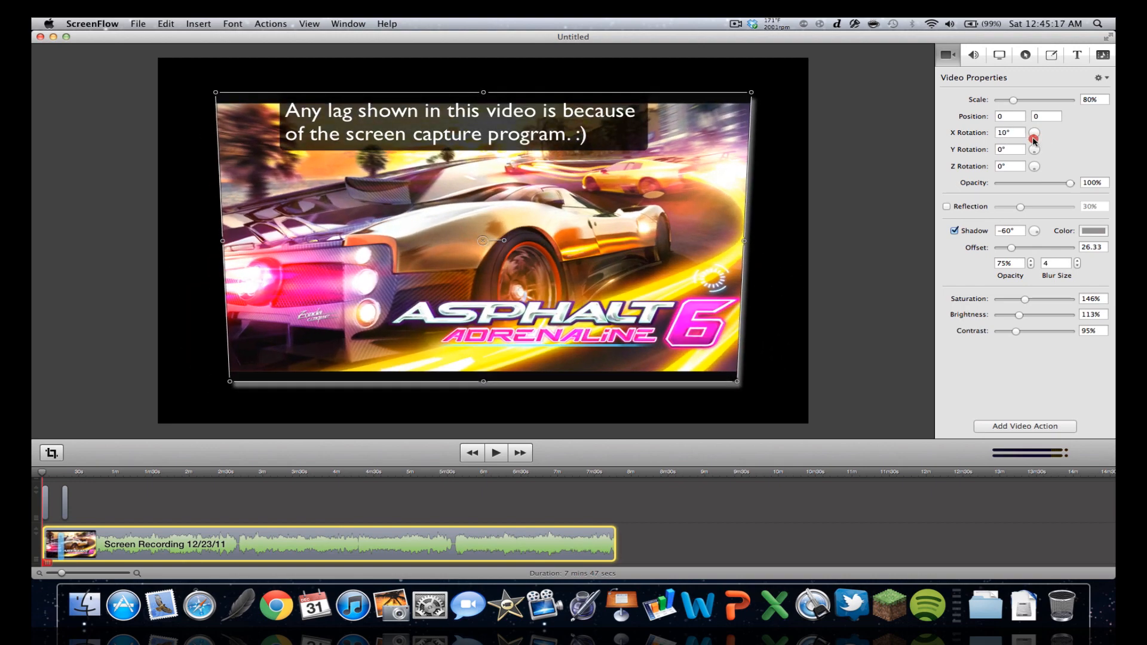
pyautogui.click(1034, 140)
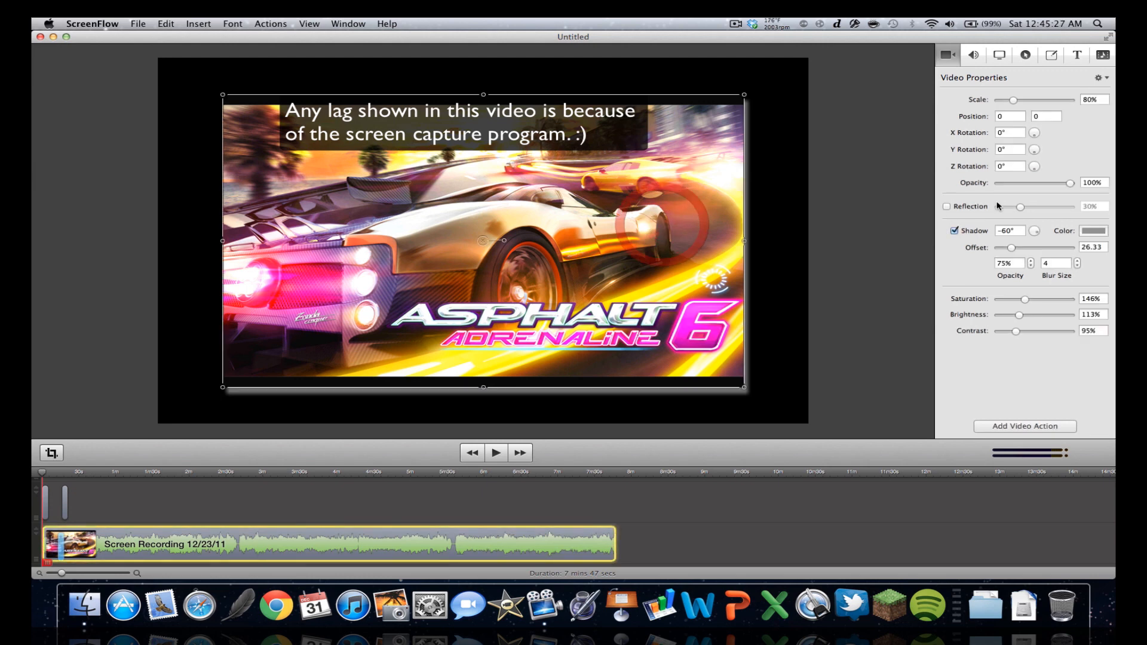
pyautogui.click(946, 206)
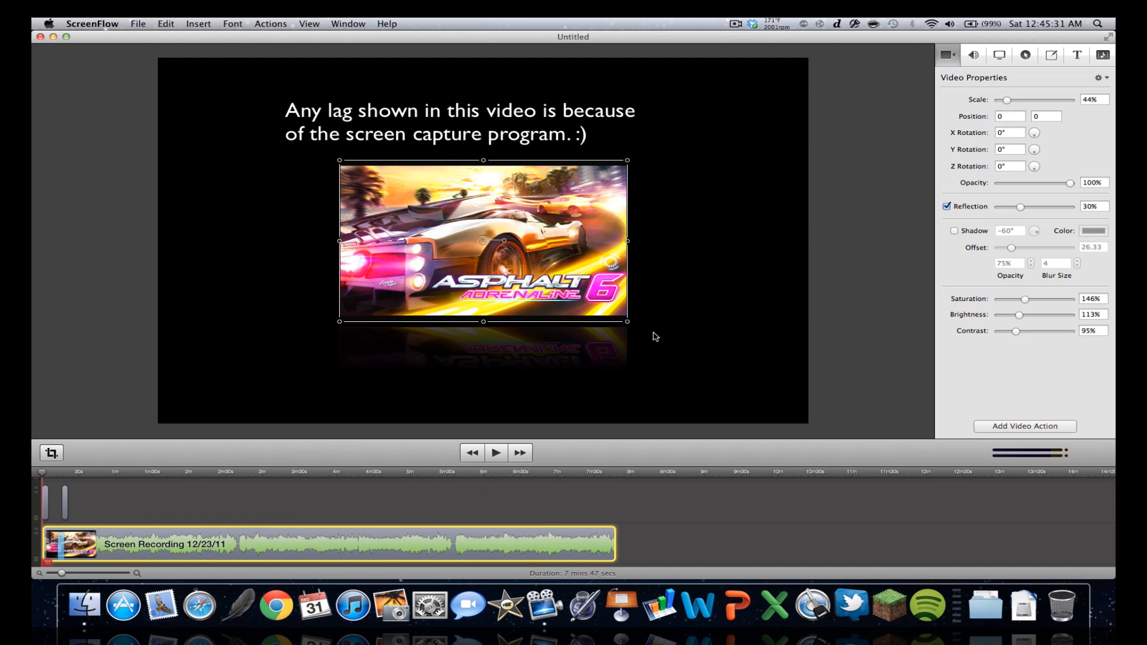
# Step: Preview the clip's playback and briefly check its audio settings before returning to video
pyautogui.click(494, 452)
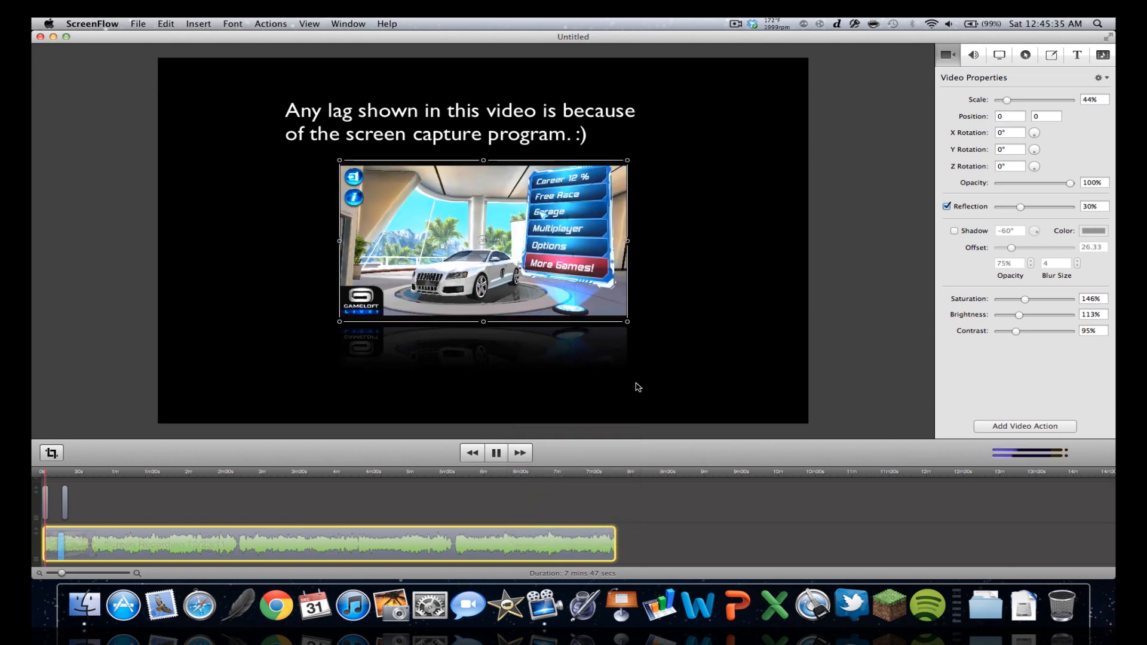
pyautogui.click(495, 453)
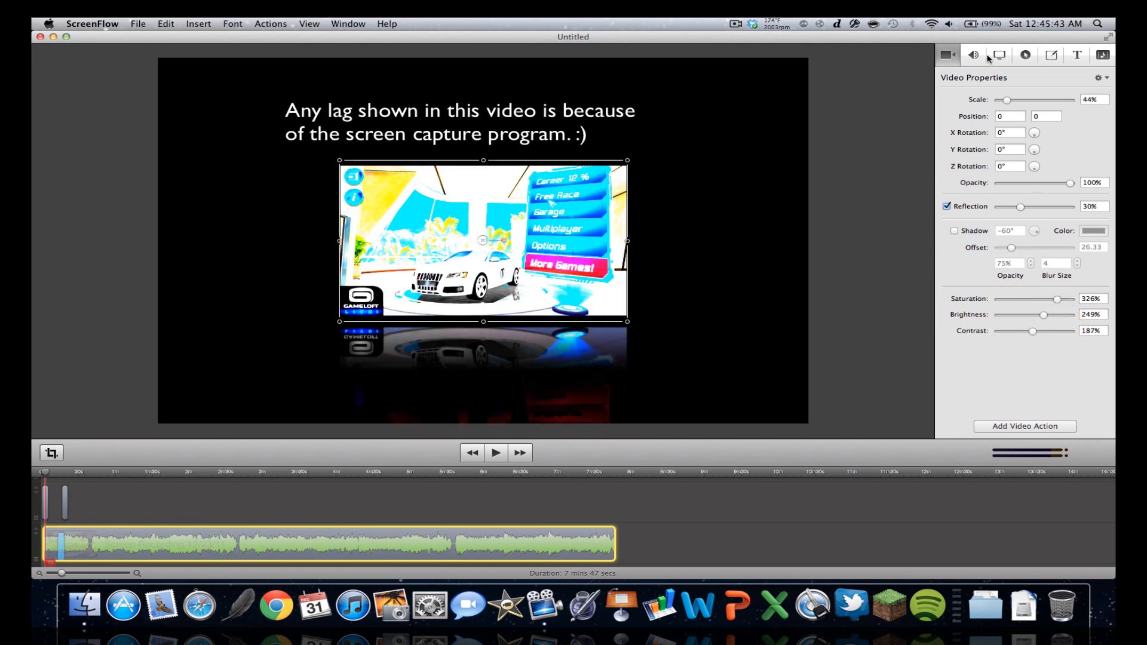
pyautogui.click(973, 55)
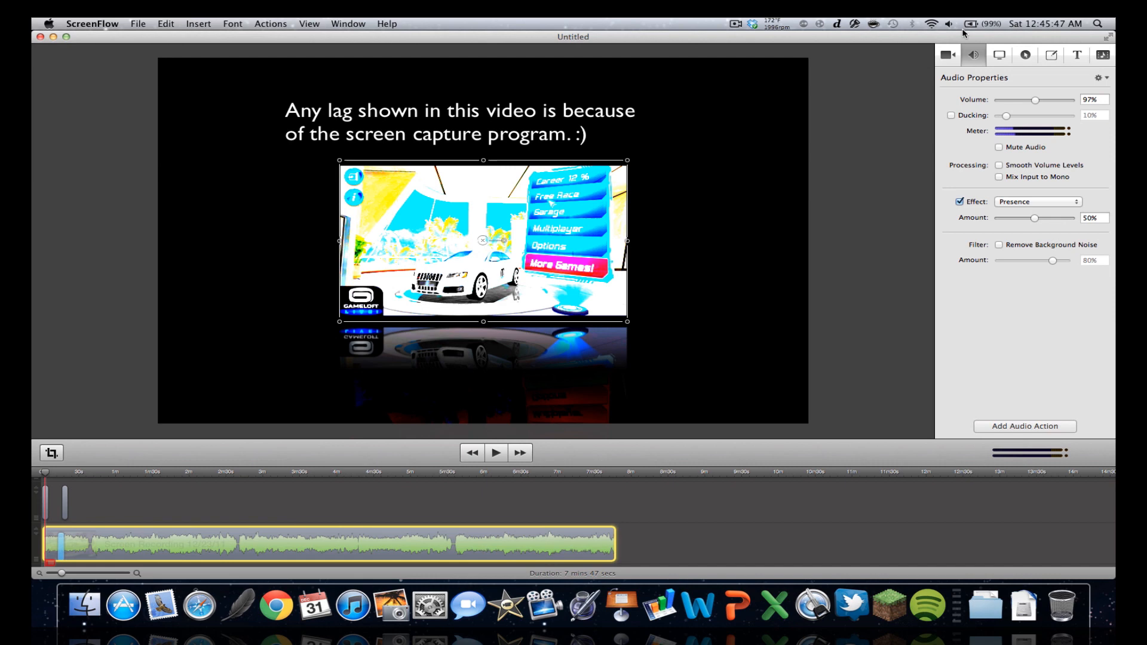
pyautogui.click(948, 55)
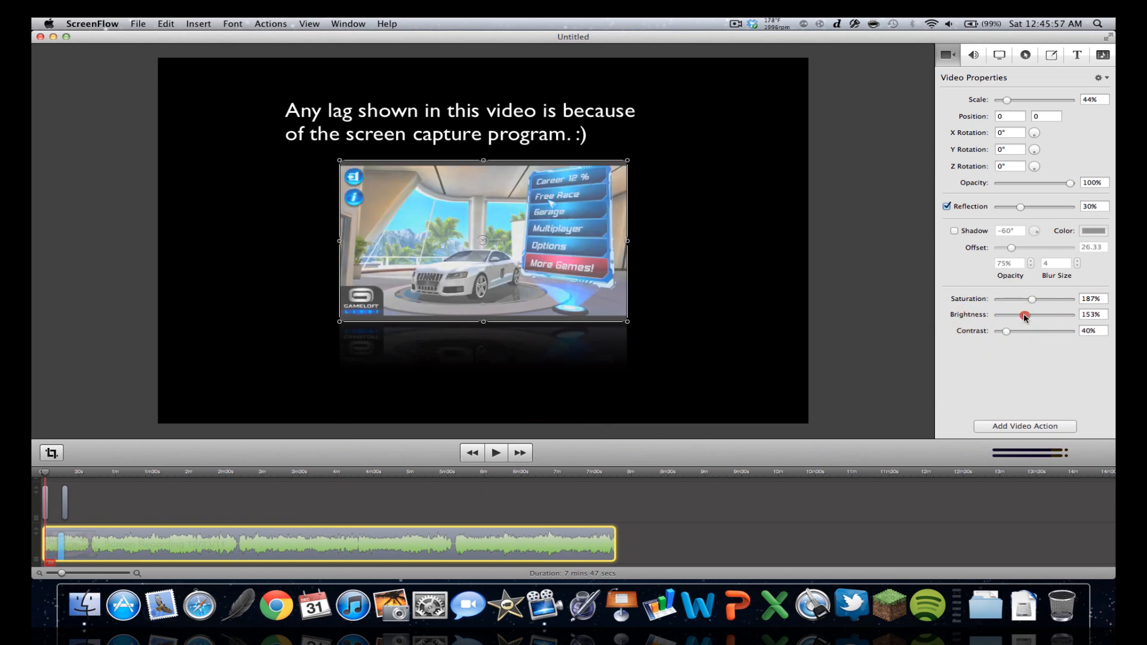
# Step: Show the clip's Audio Properties, with volume near 96% and Presence at 50%
pyautogui.click(973, 55)
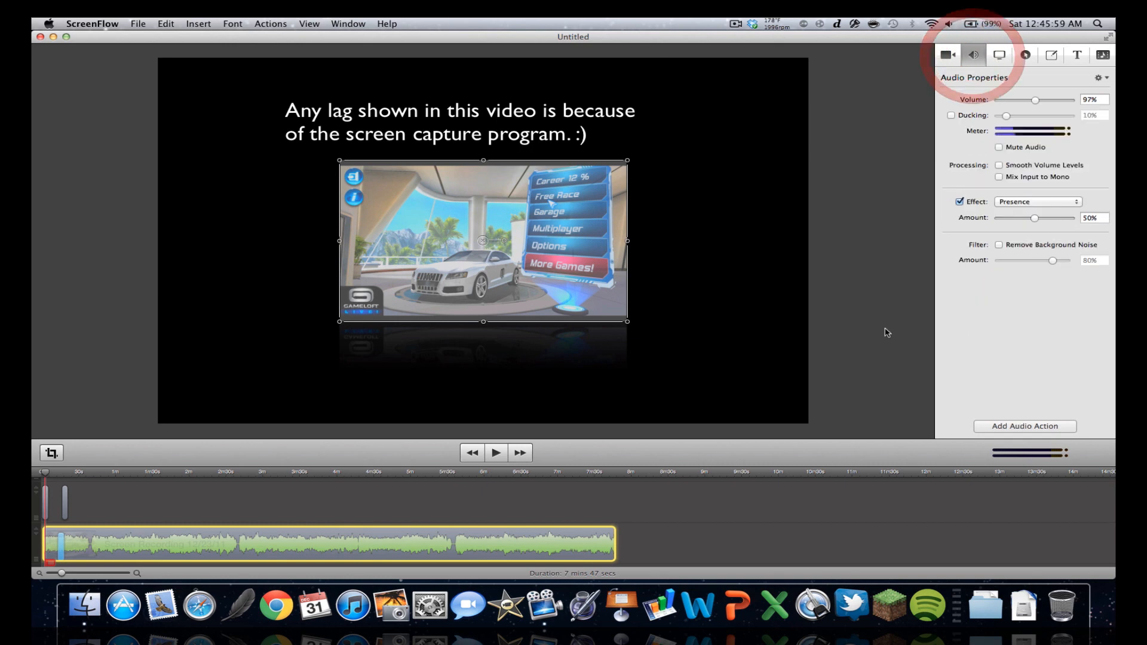
pyautogui.moveTo(1028, 107)
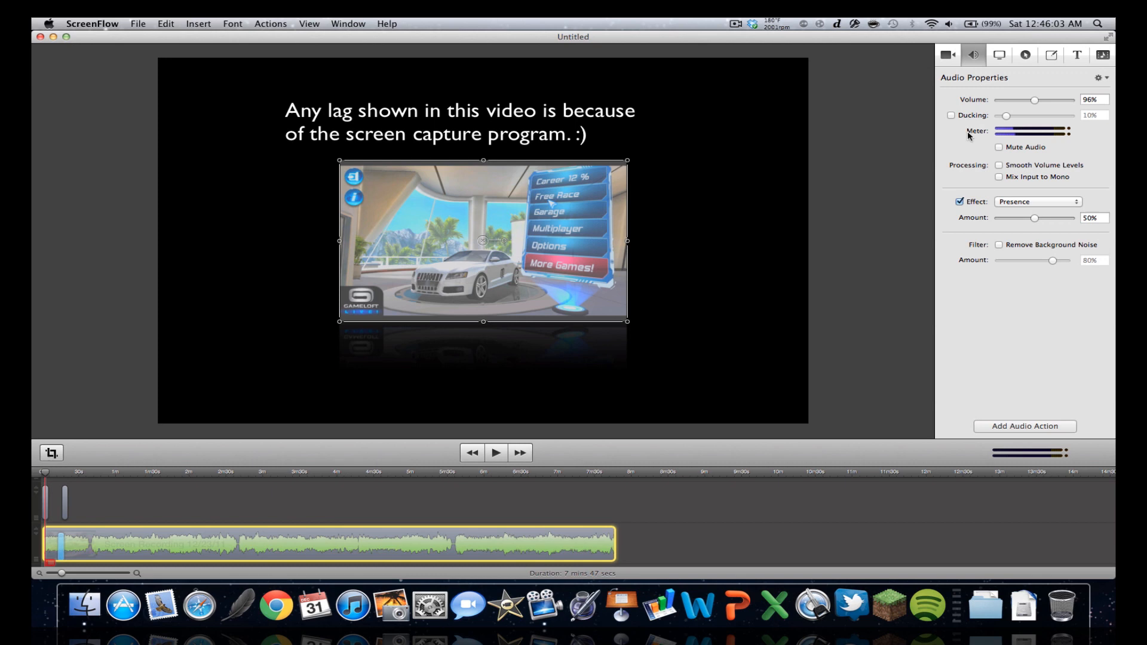
pyautogui.moveTo(1027, 268)
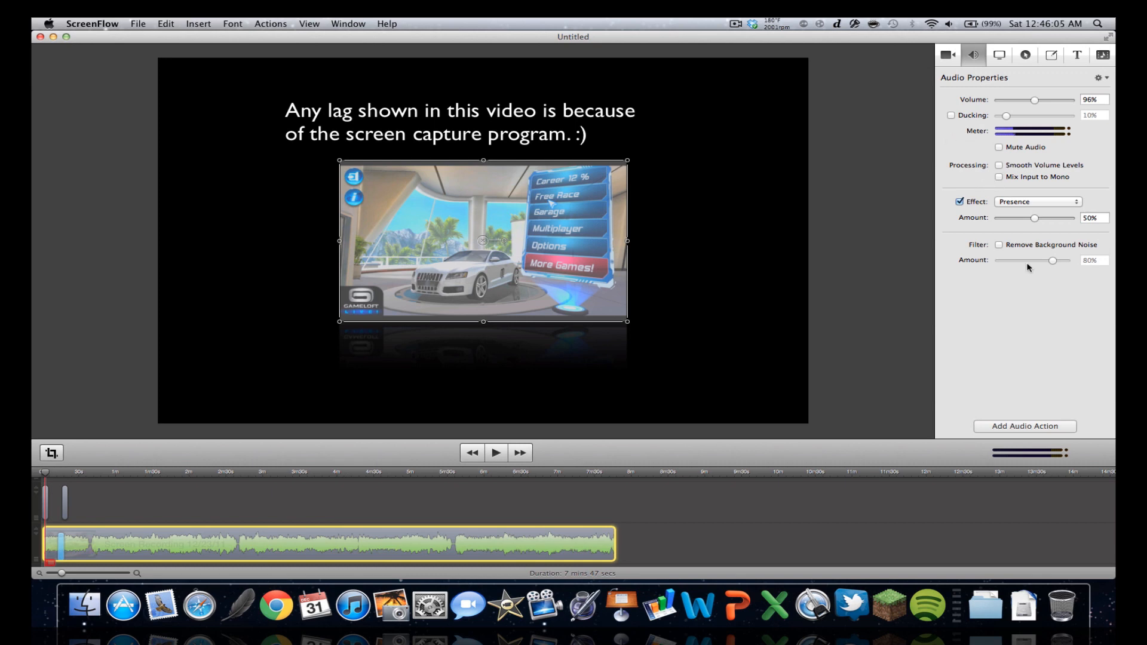
pyautogui.moveTo(1033, 289)
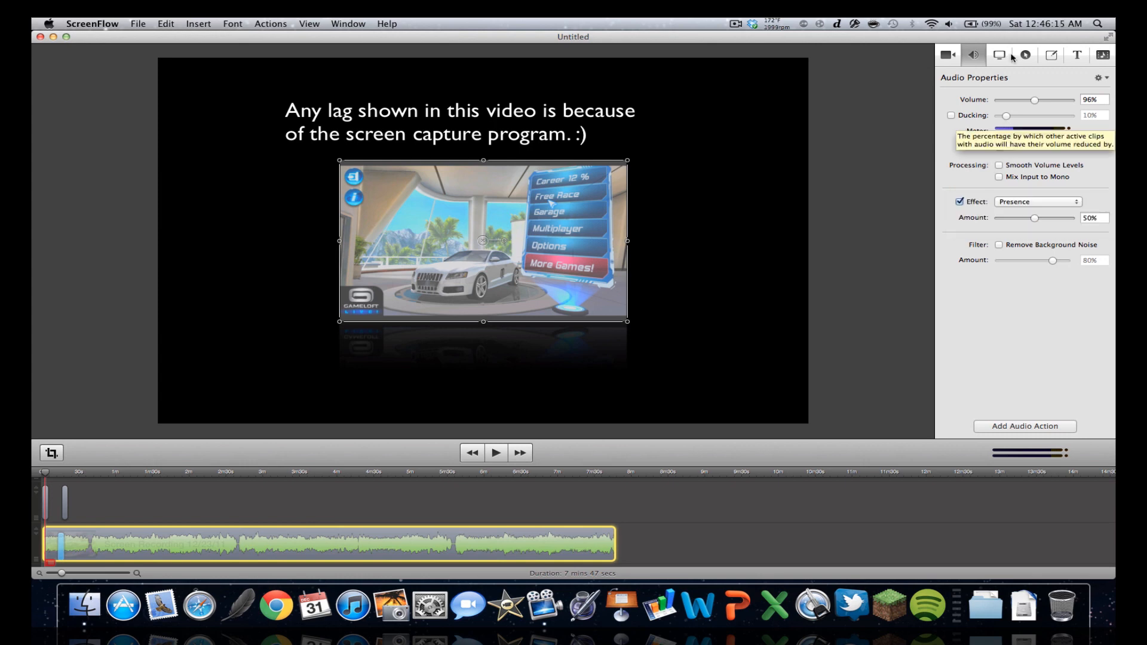
# Step: Set the click effect to Radar and pointer to Default, and disable click sound
pyautogui.click(1000, 55)
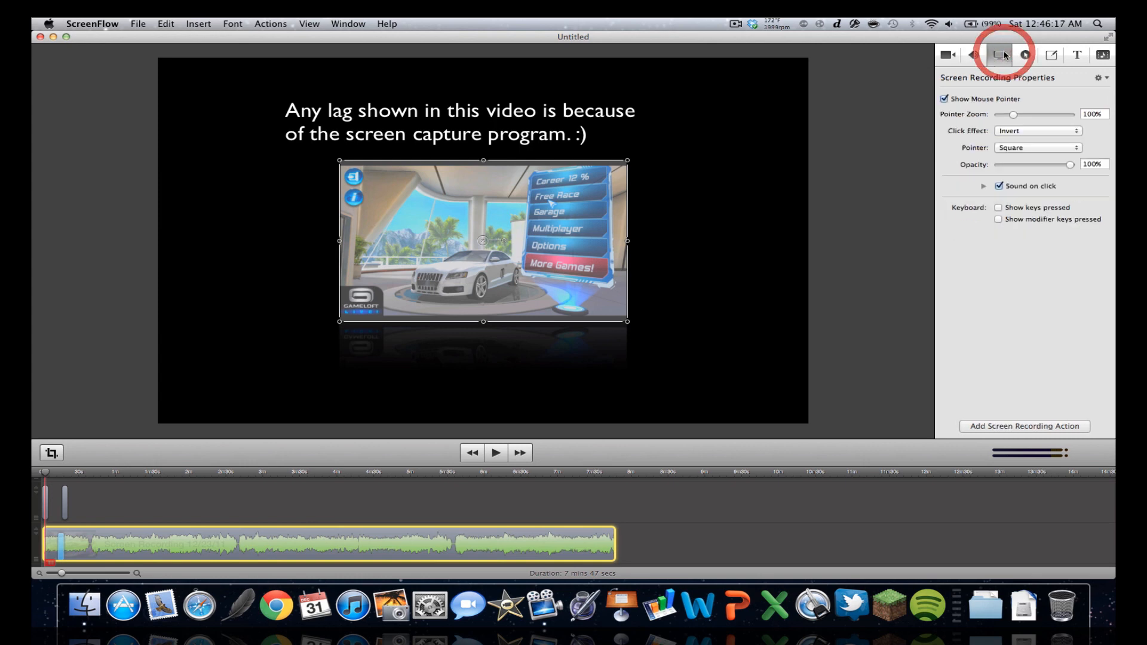
pyautogui.moveTo(1003, 107)
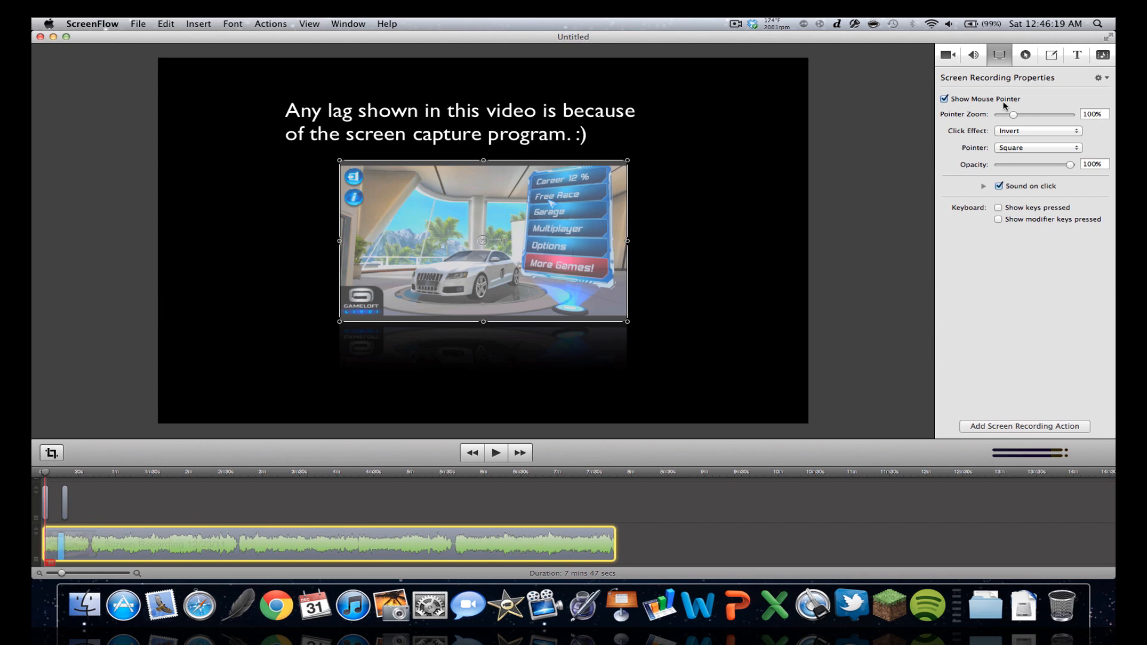
pyautogui.moveTo(1030, 148)
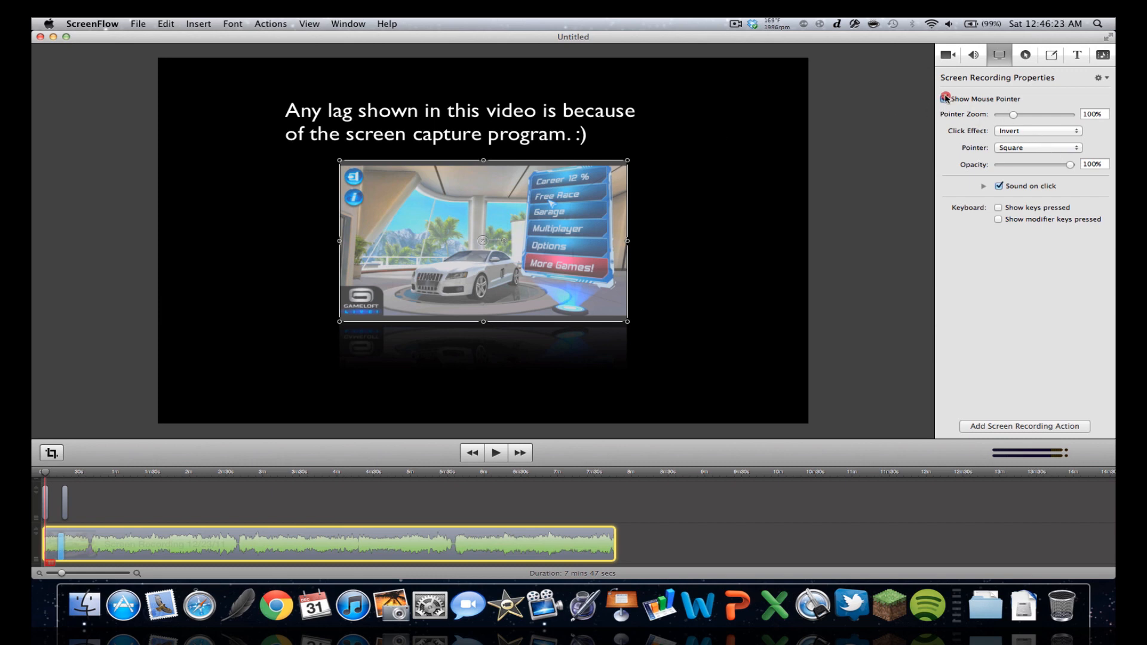
pyautogui.click(1036, 131)
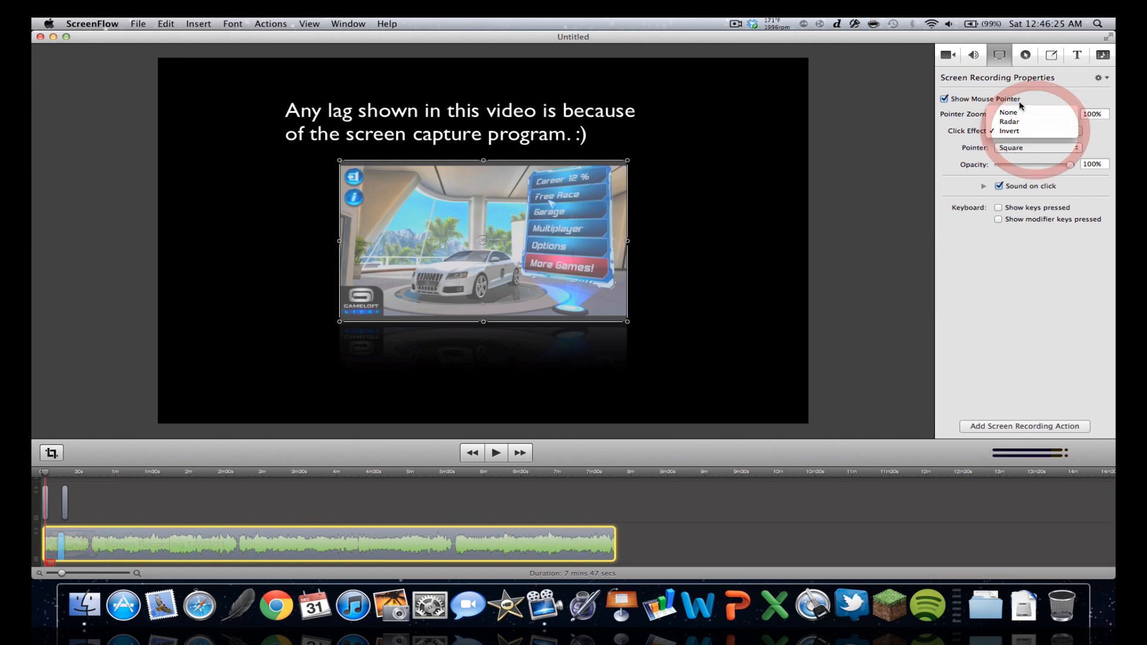
pyautogui.click(1009, 121)
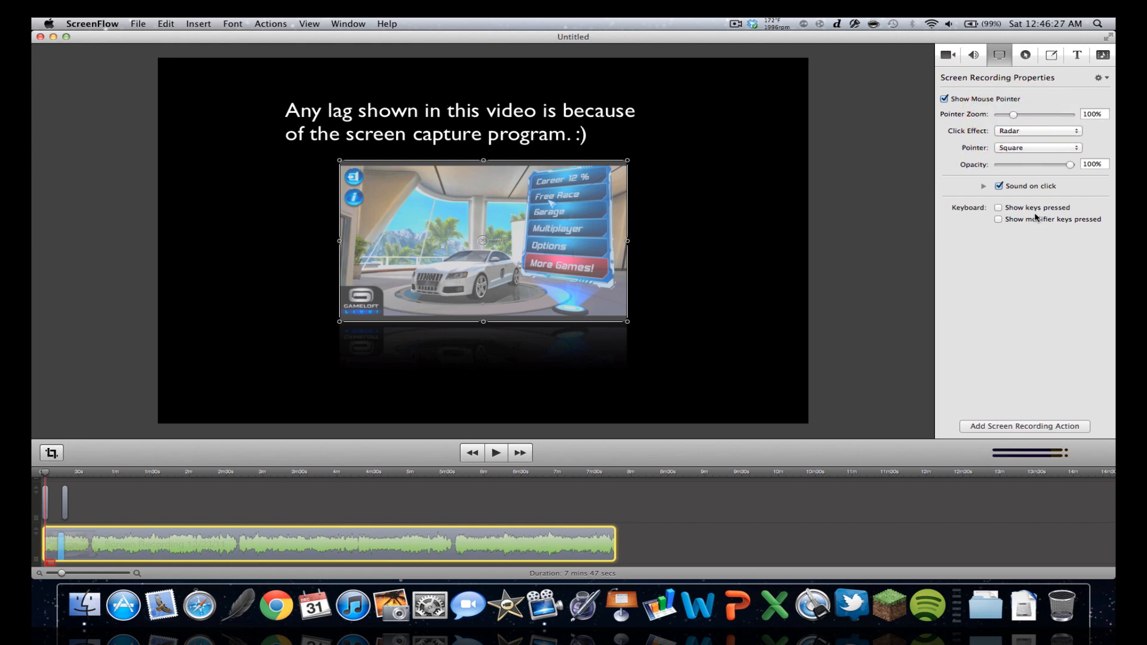
pyautogui.moveTo(1036, 218)
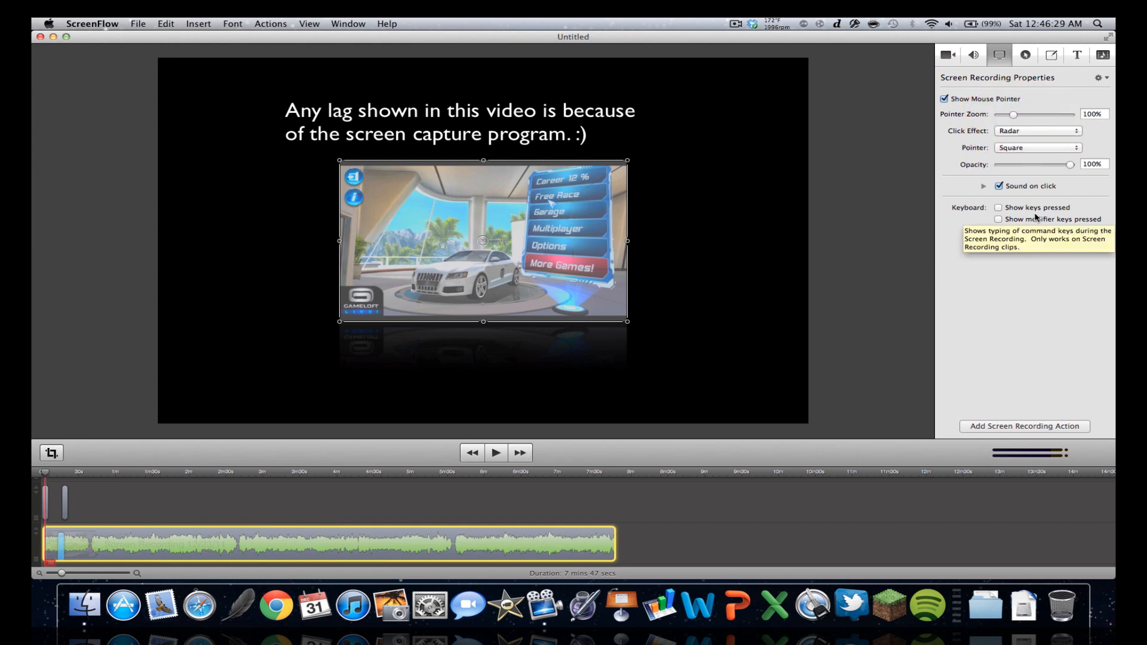
pyautogui.click(1037, 147)
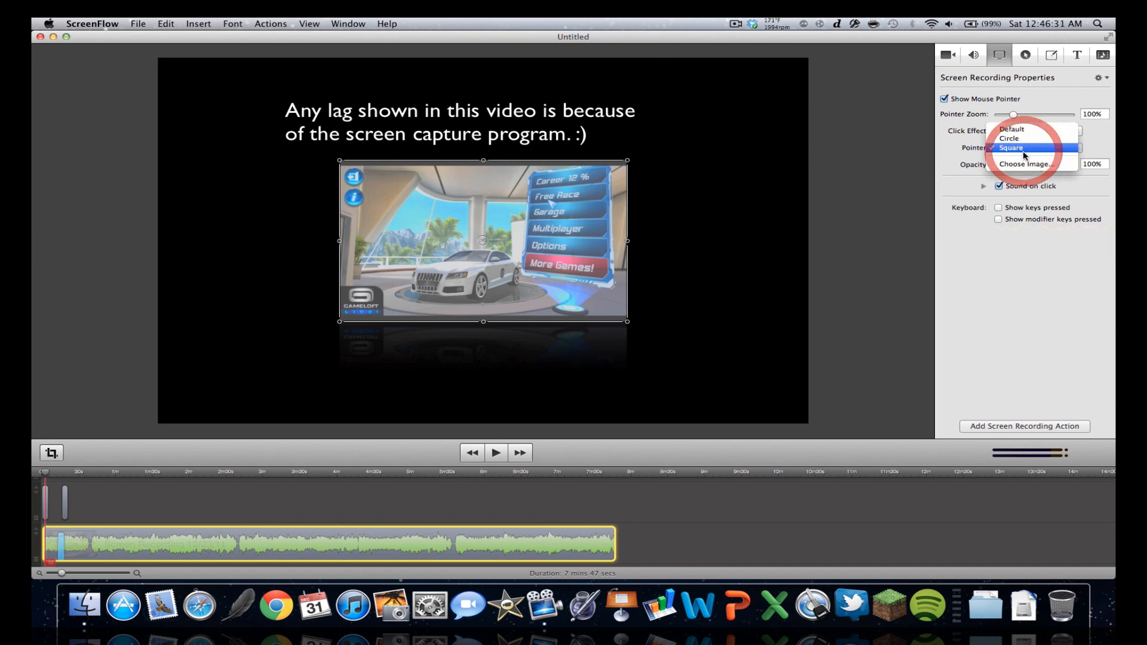
pyautogui.click(1037, 131)
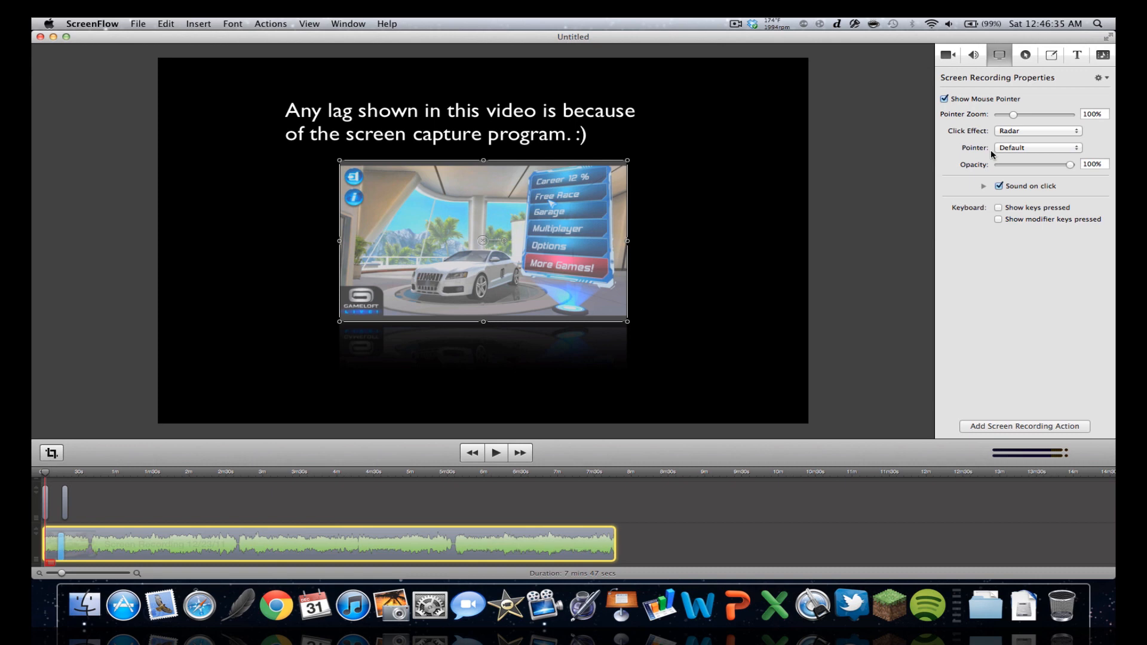
pyautogui.moveTo(1055, 167)
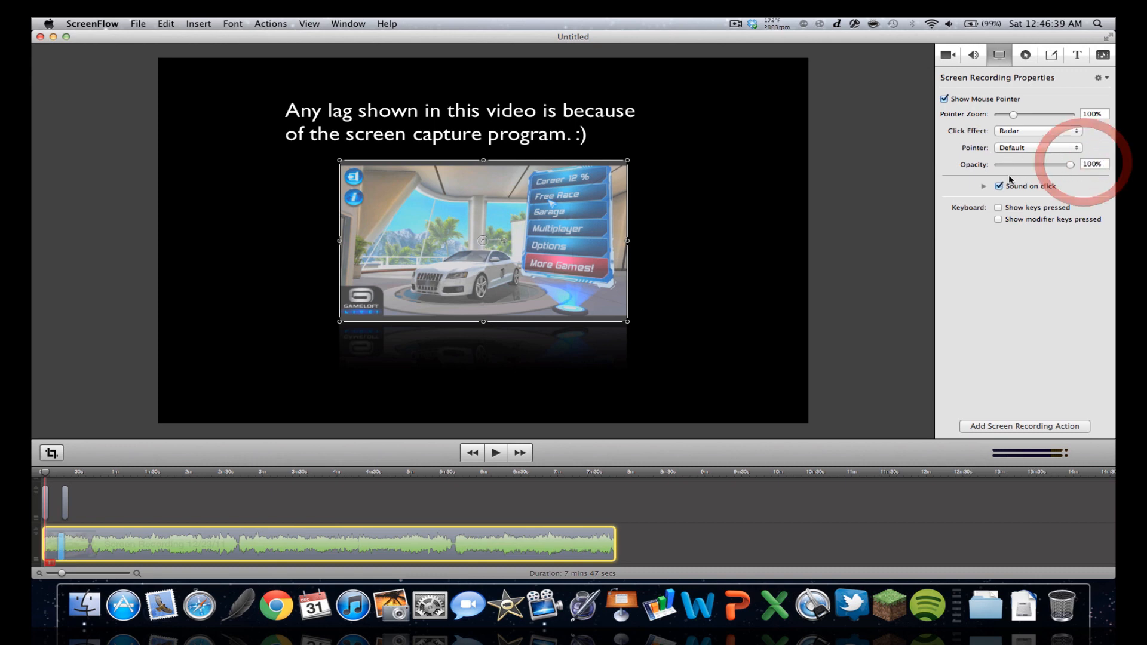
pyautogui.click(1000, 186)
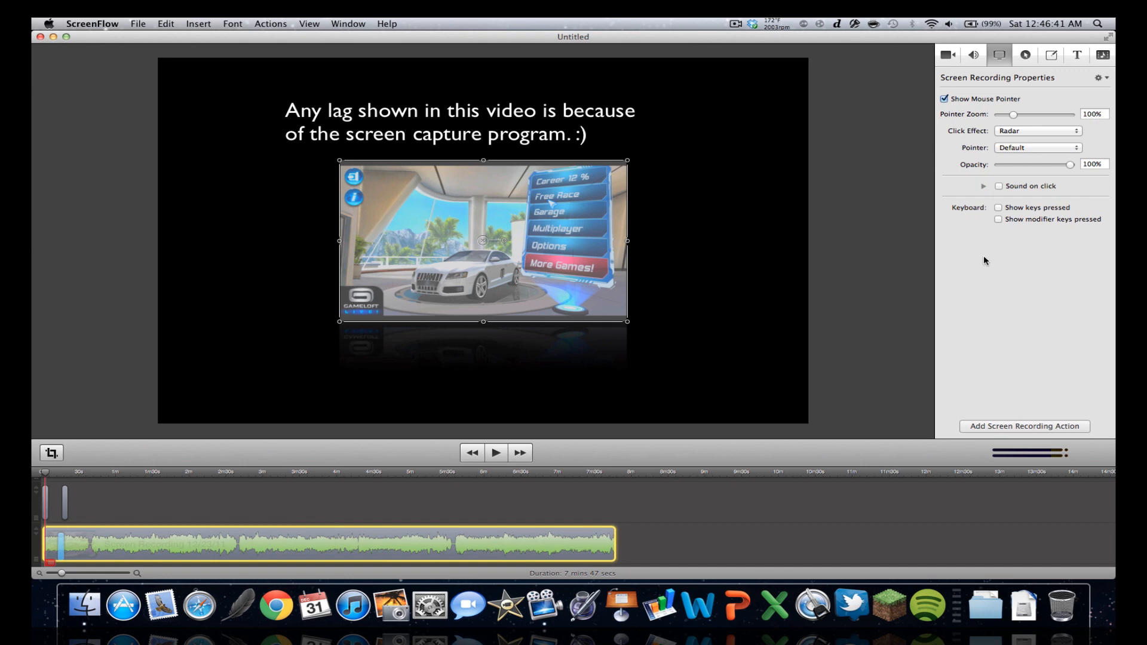
pyautogui.moveTo(951, 223)
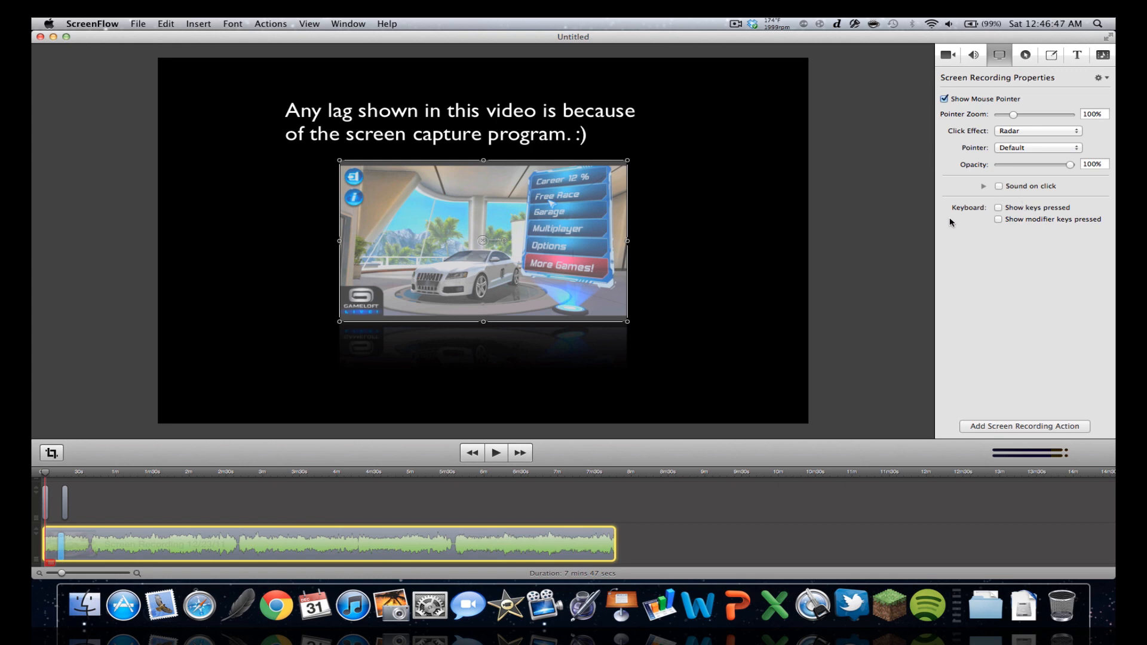
pyautogui.moveTo(811, 322)
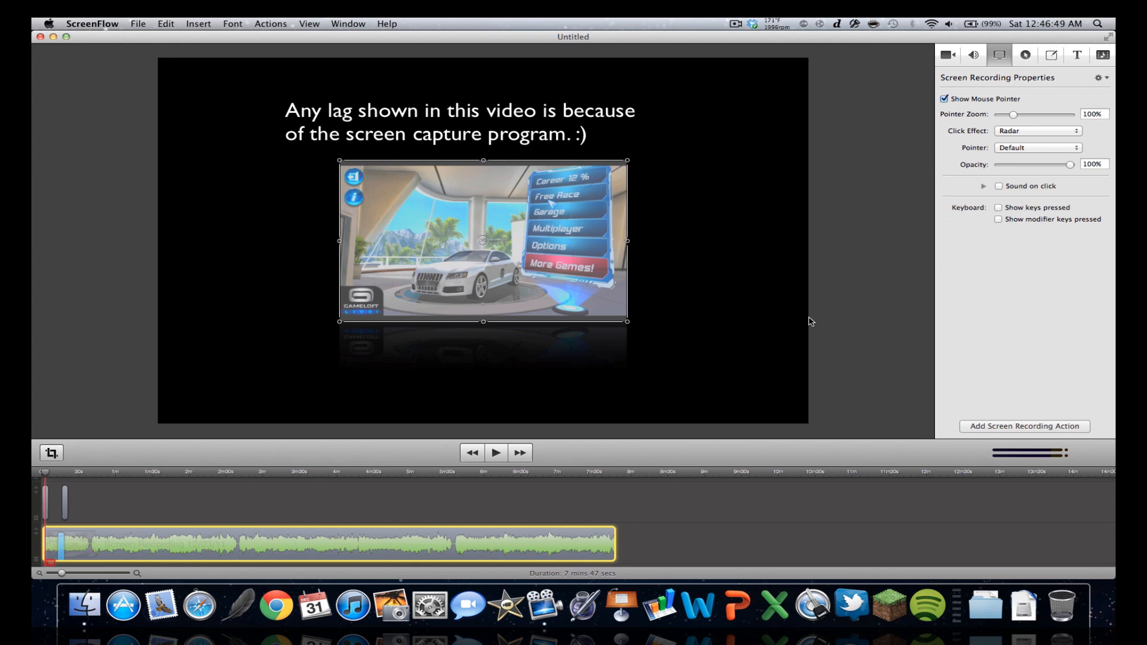
pyautogui.moveTo(890, 250)
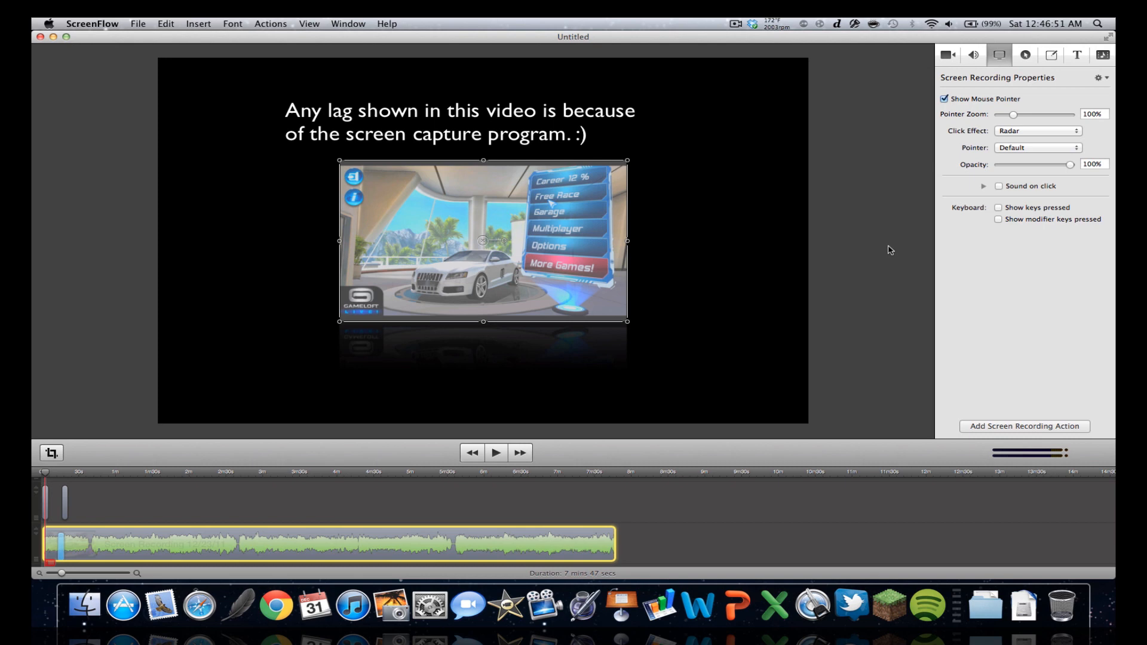
pyautogui.moveTo(899, 248)
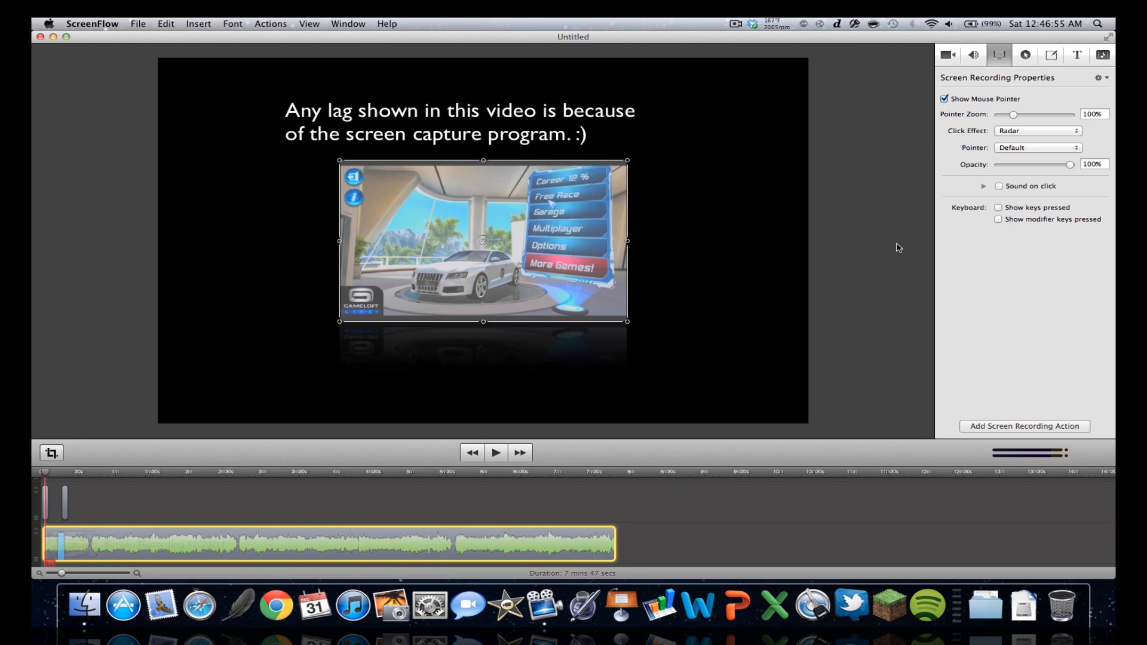
pyautogui.moveTo(1014, 250)
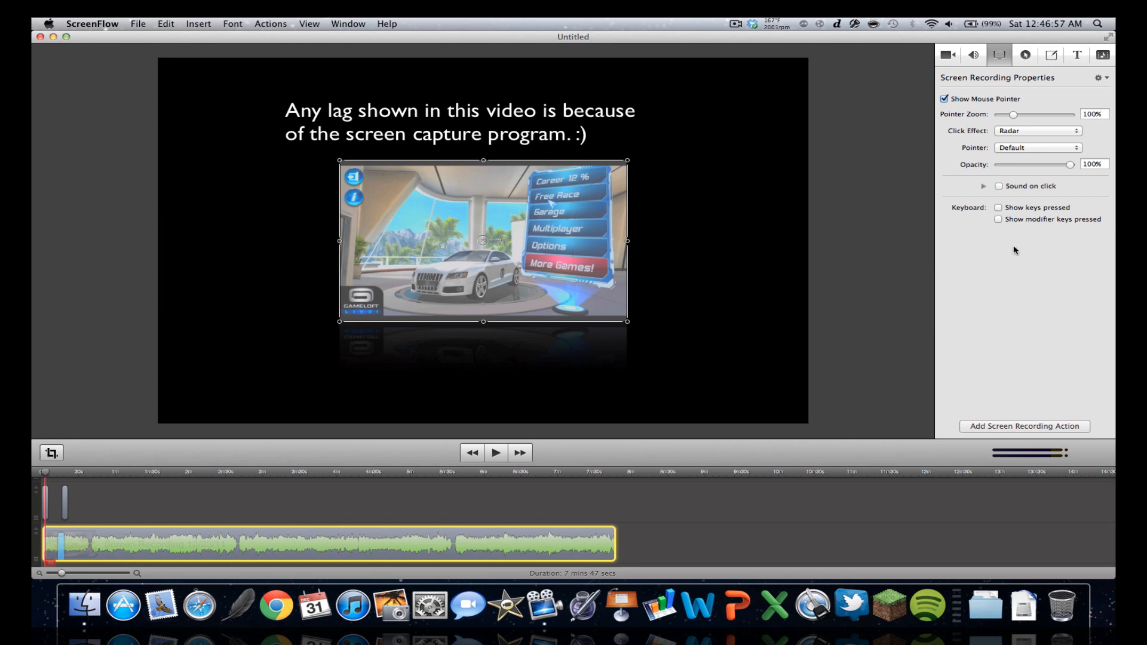
pyautogui.moveTo(1086, 193)
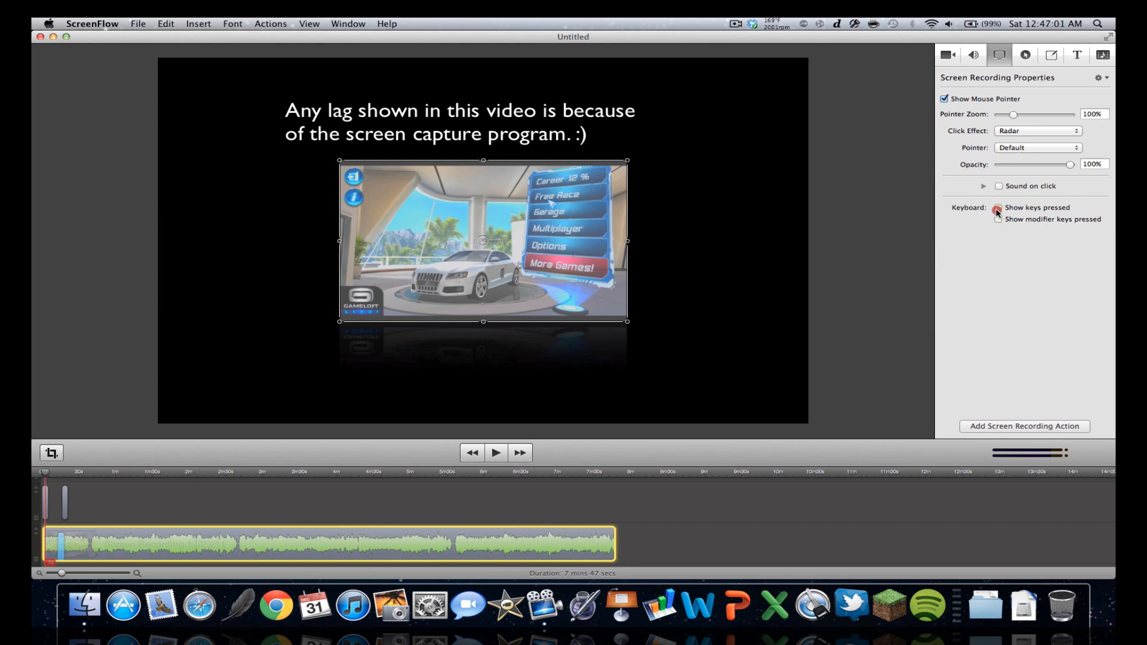
pyautogui.click(1025, 54)
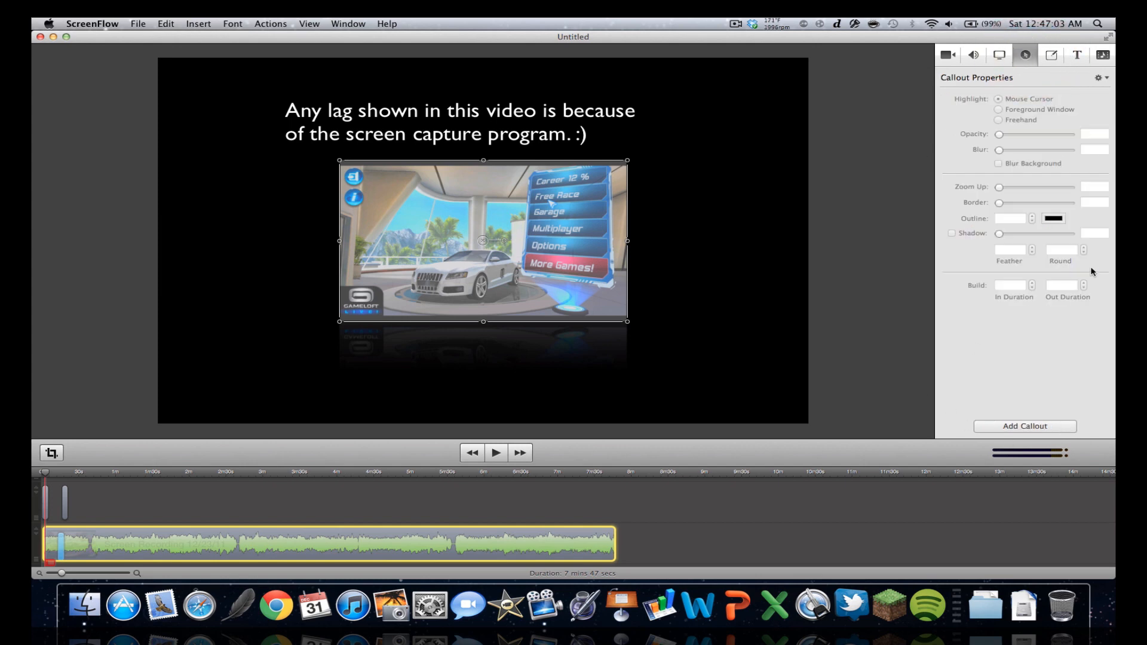
pyautogui.click(1024, 426)
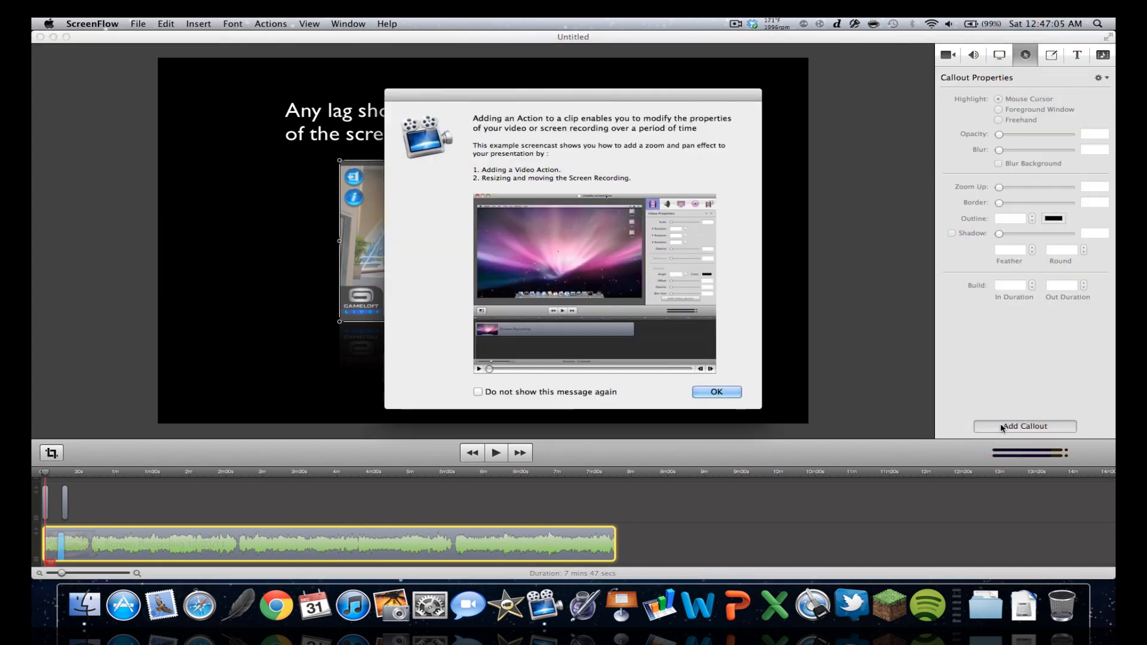
pyautogui.click(716, 392)
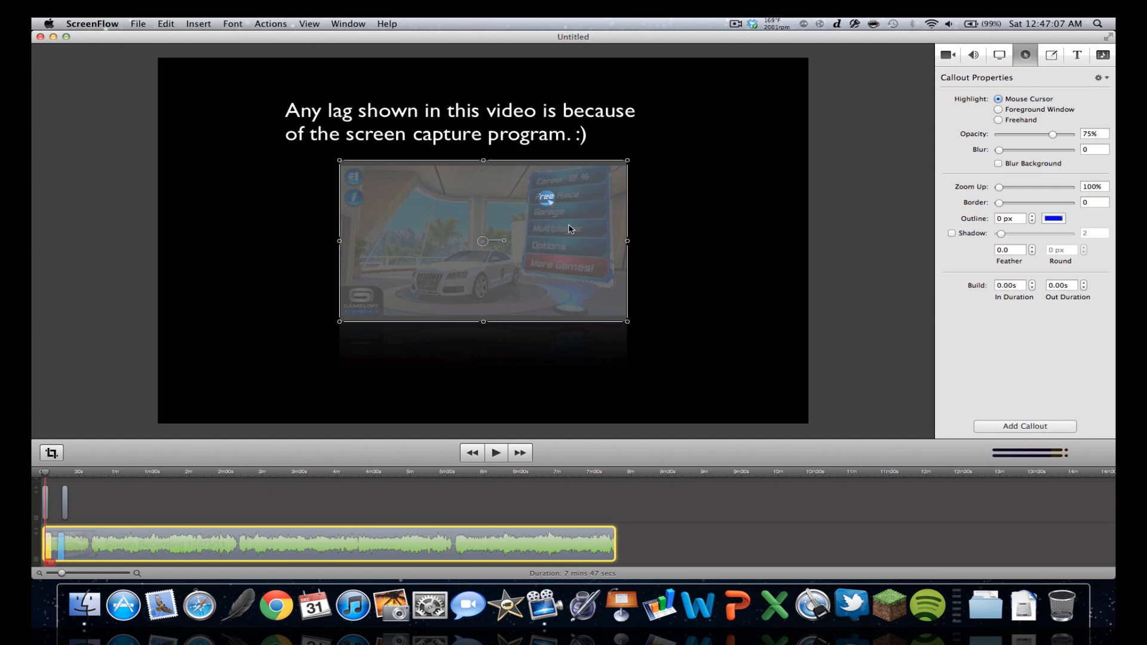
pyautogui.click(495, 453)
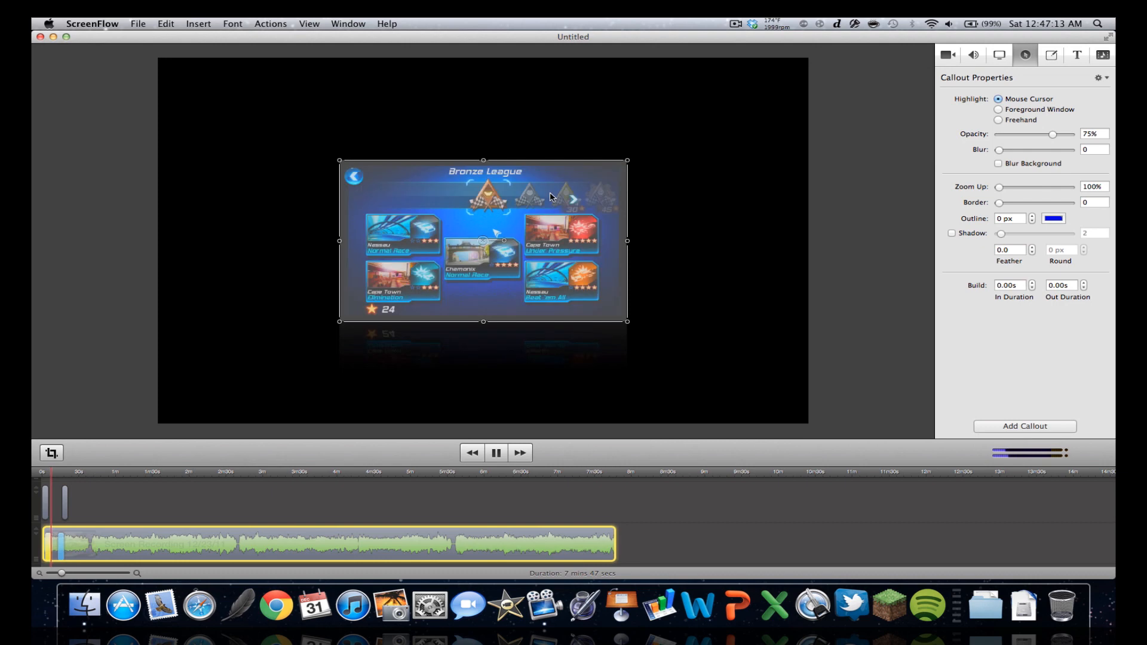
pyautogui.moveTo(489, 320)
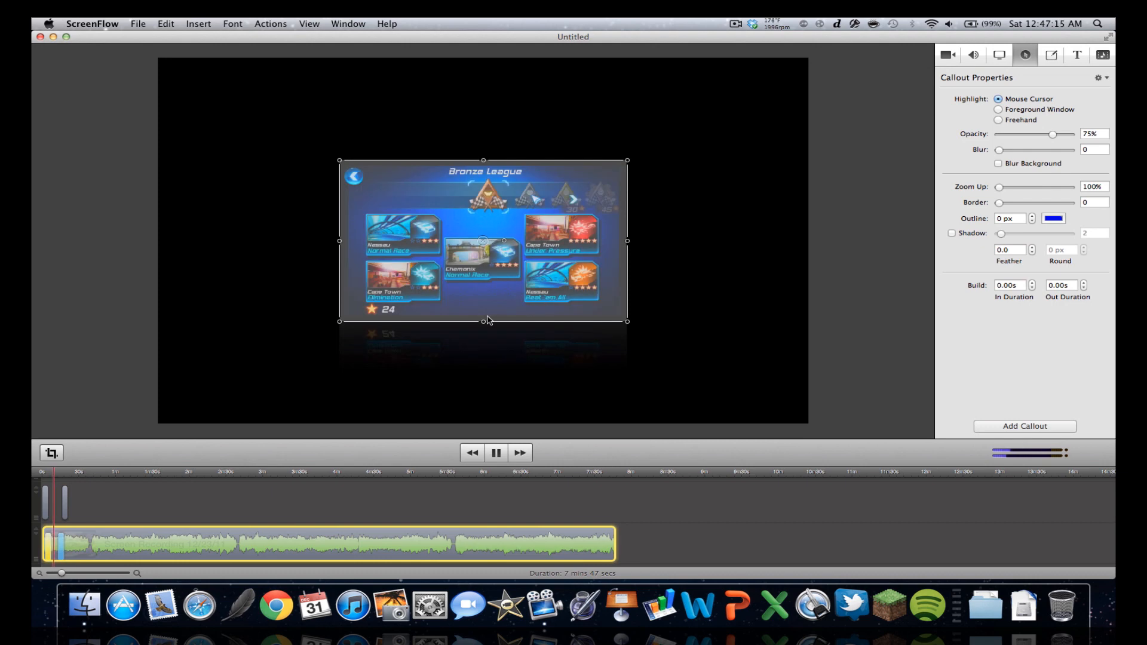
pyautogui.click(495, 453)
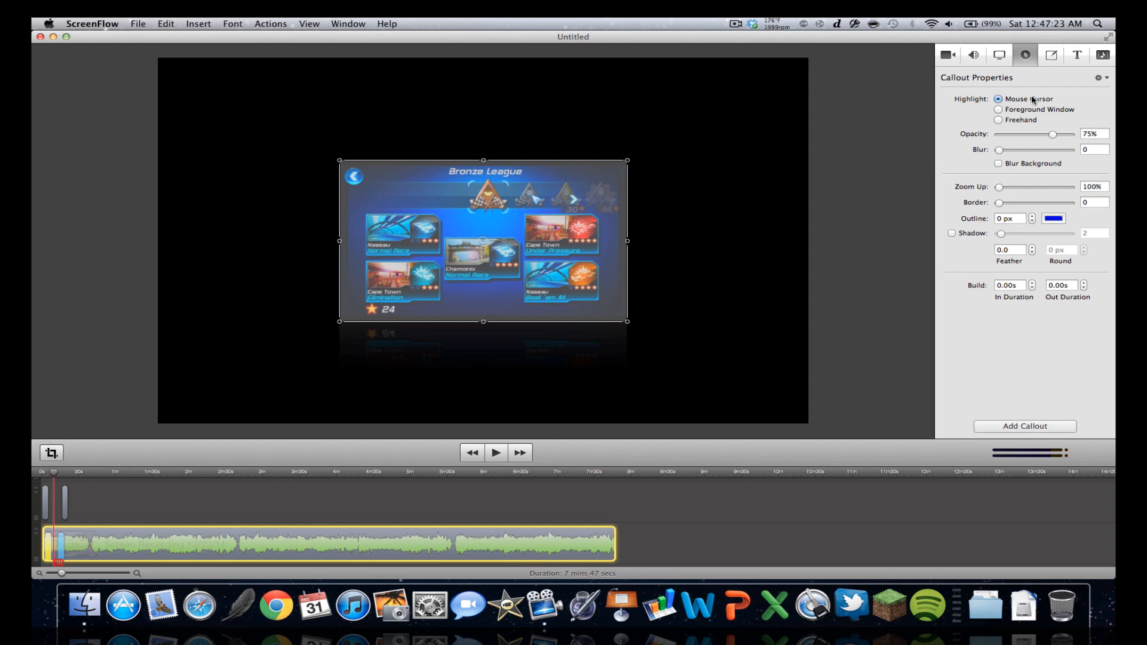
pyautogui.click(1050, 55)
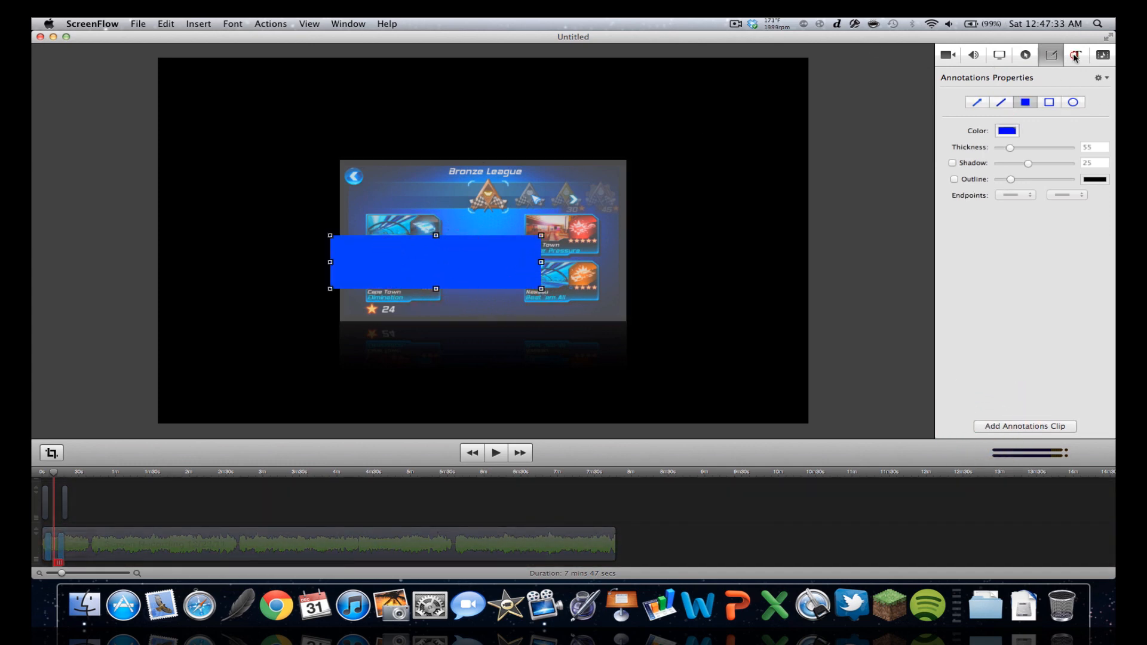
# Step: Switch to the Text annotation settings to add a text box
pyautogui.click(1075, 55)
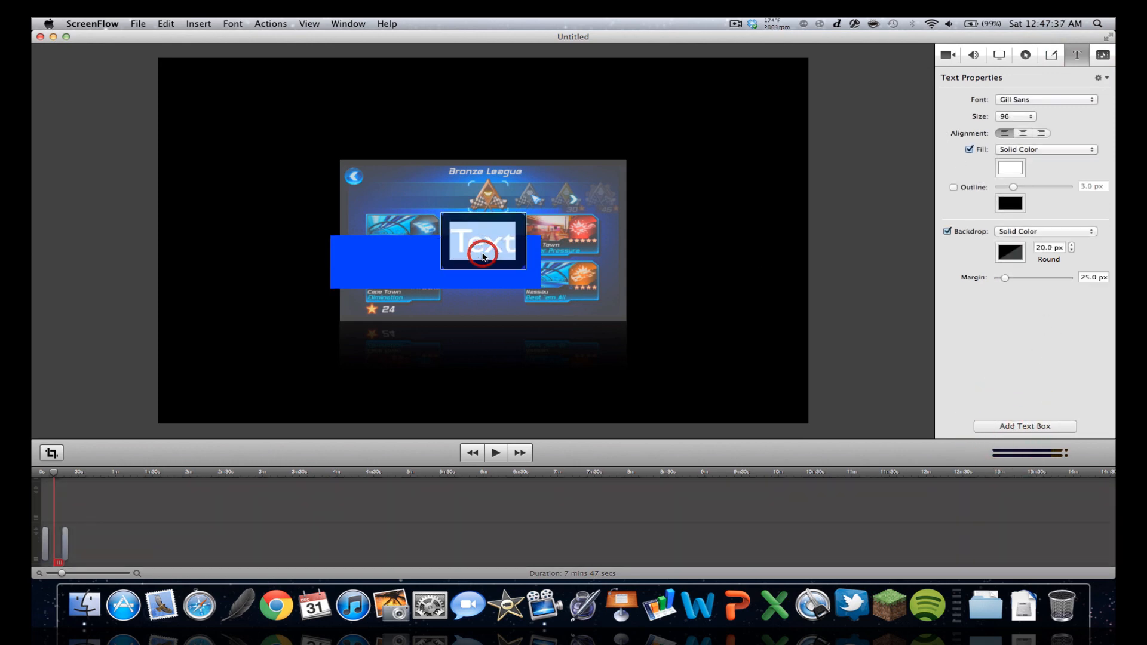
# Step: Type 'Hi YouTube! :D' into the new text box
pyautogui.write('Hi Yo')
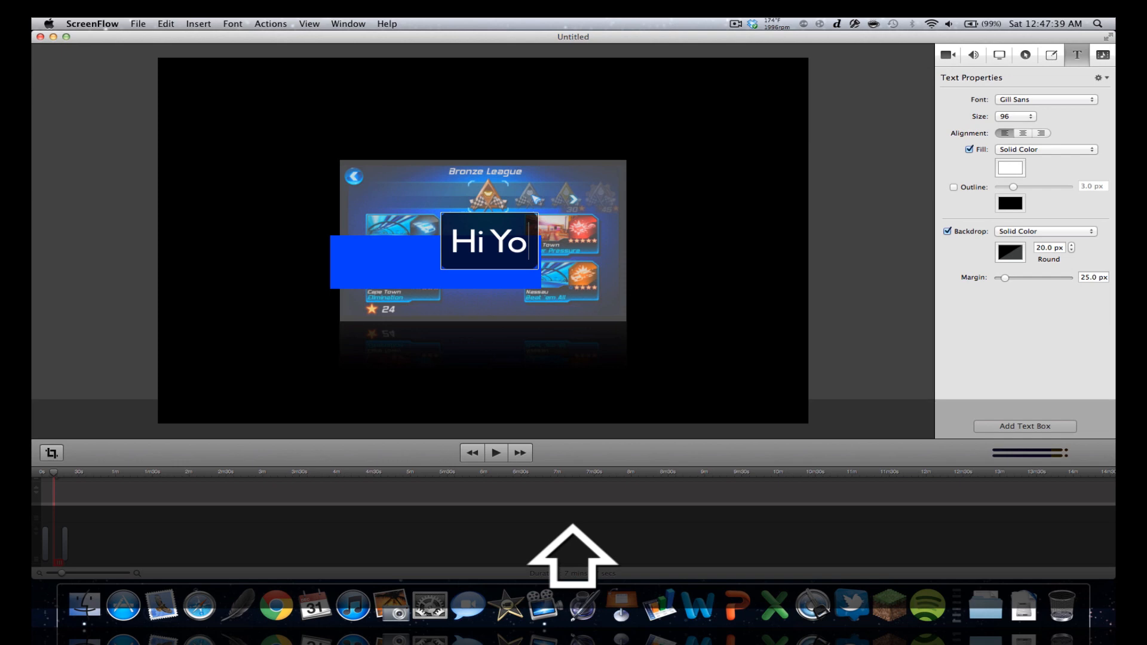
pyautogui.write('uTube! :D')
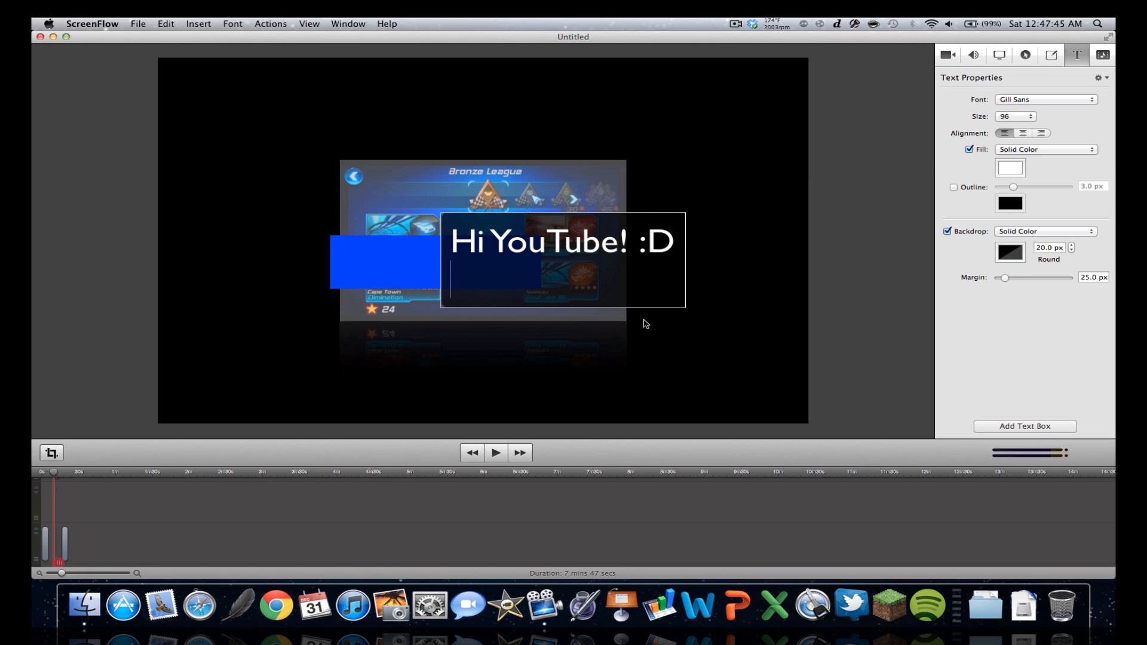
pyautogui.moveTo(845, 228)
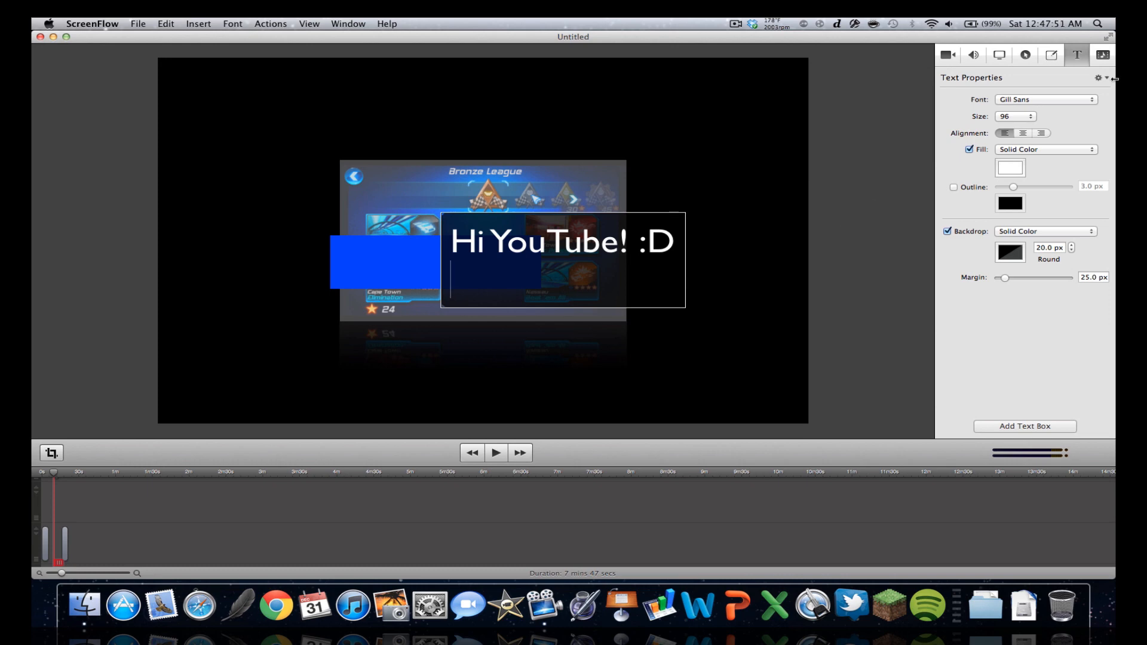
# Step: Append ':) haha hi.' as a second line in the text box and finish editing
pyautogui.click(1050, 54)
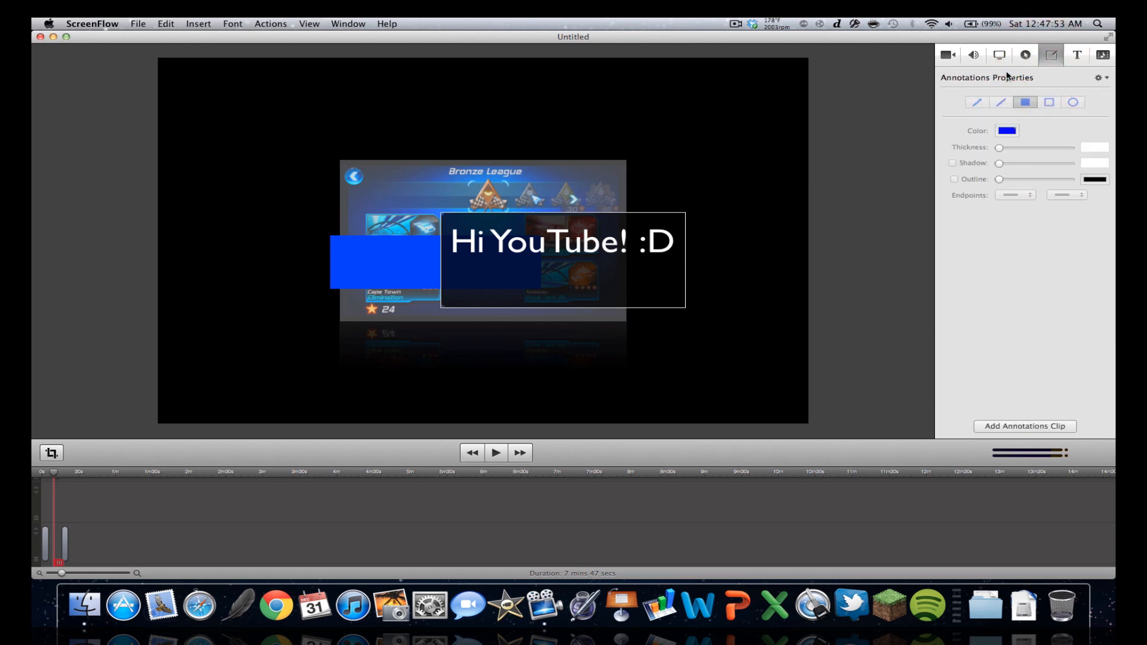
pyautogui.click(999, 55)
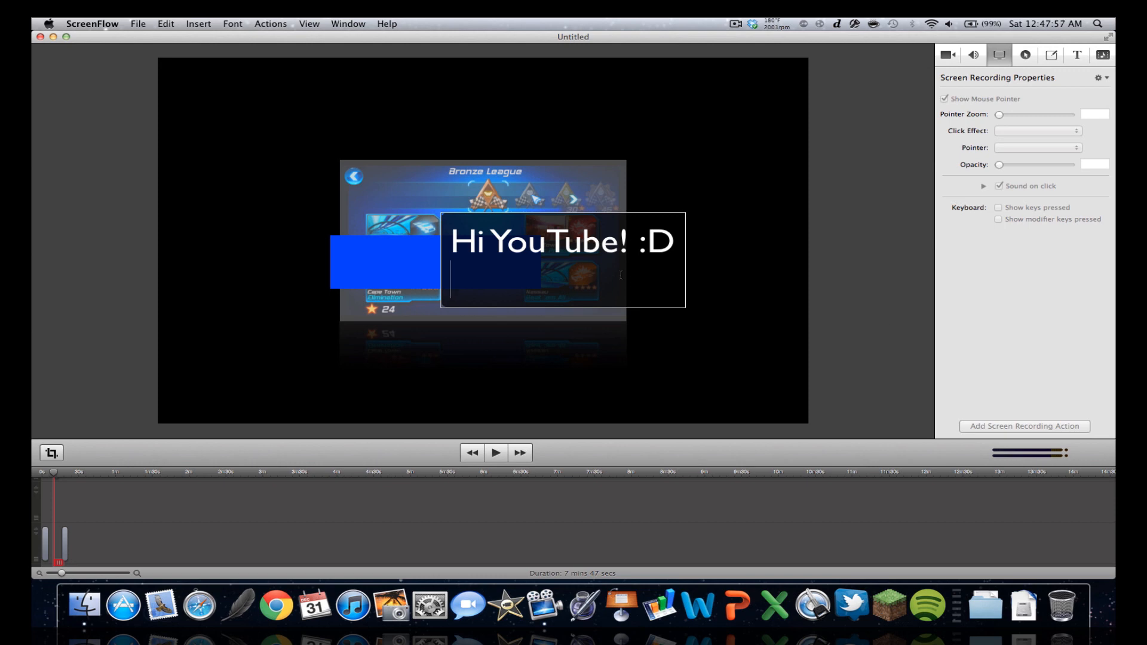
pyautogui.write(':) h')
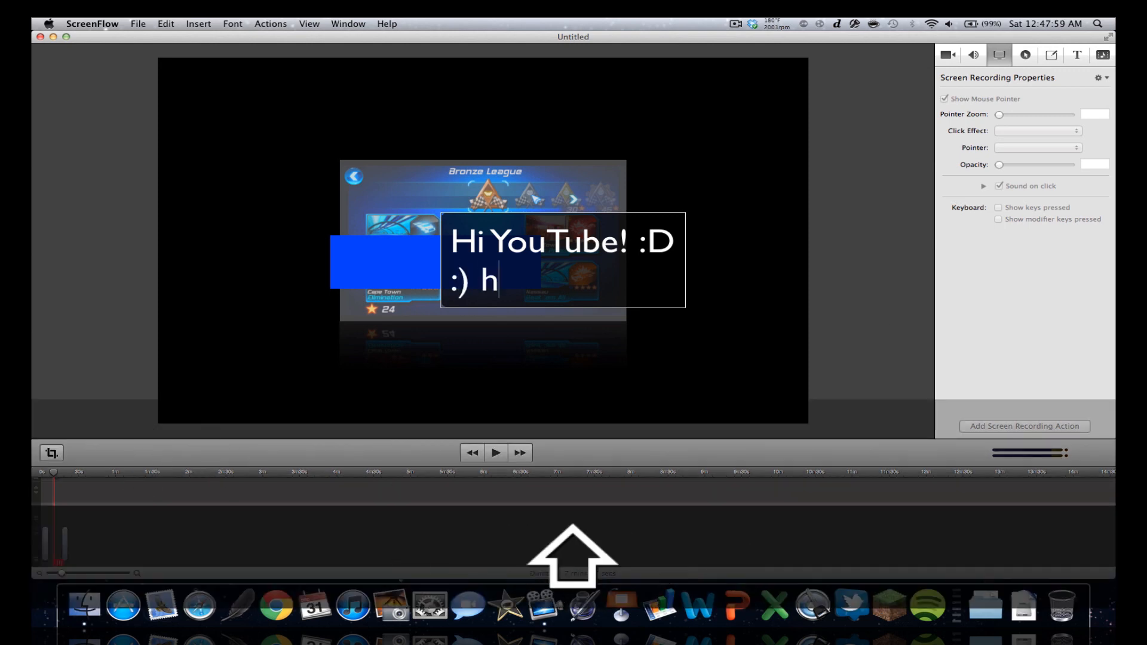
pyautogui.write('aha hi.')
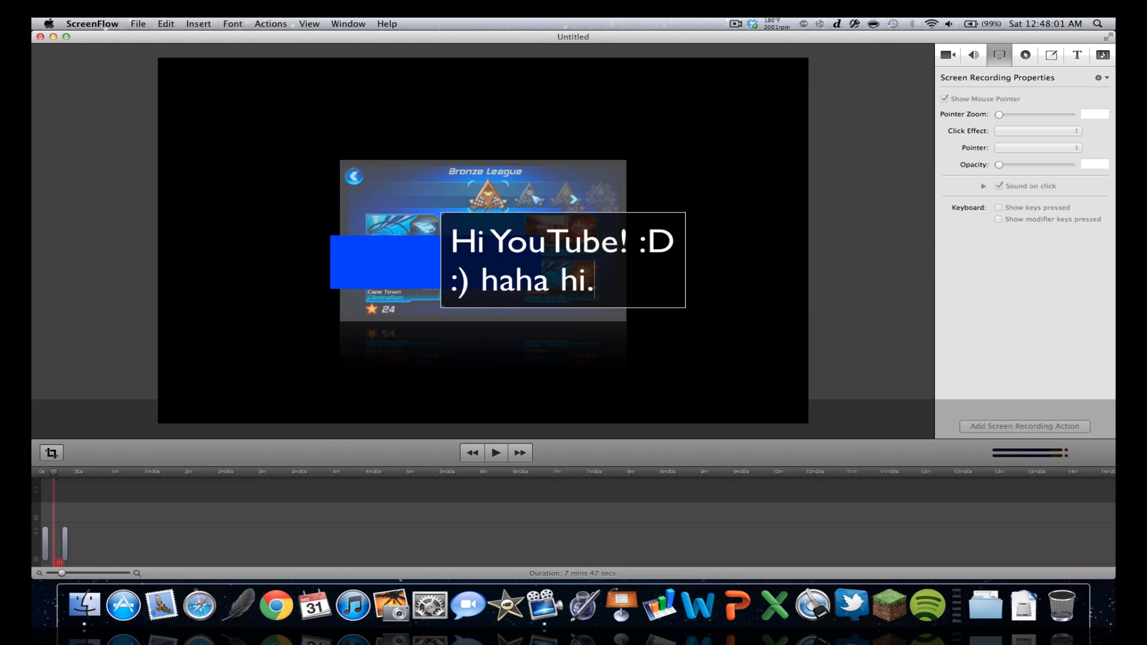
pyautogui.click(1076, 55)
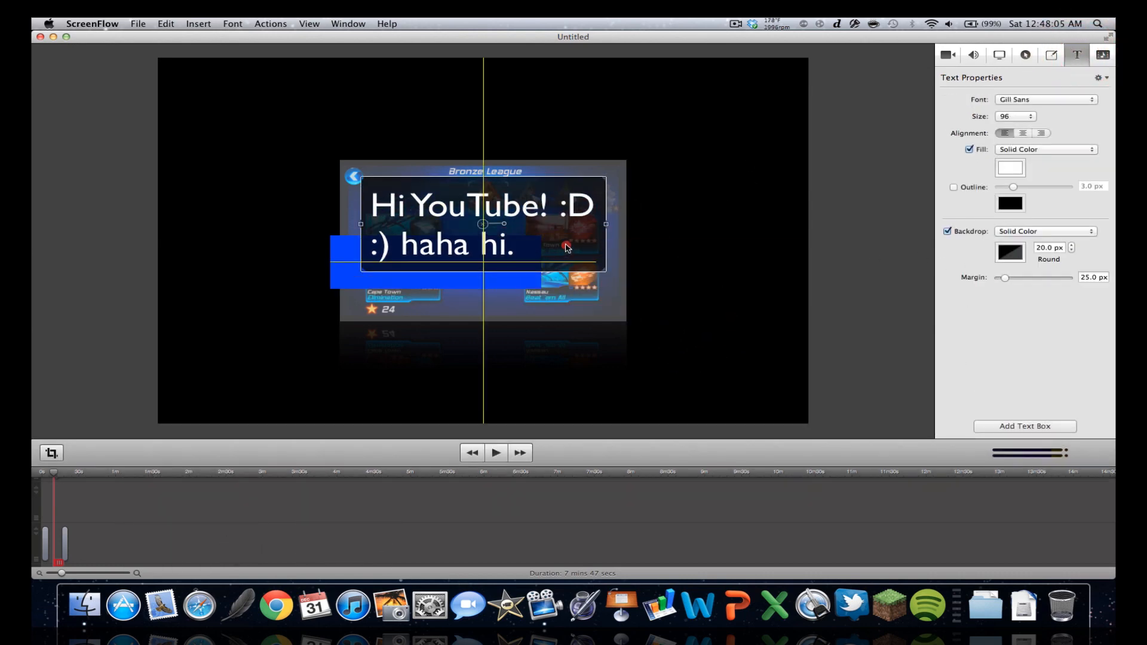
# Step: Move the text box higher across the top of the clip, reselect it, then select the game clip
pyautogui.click(948, 231)
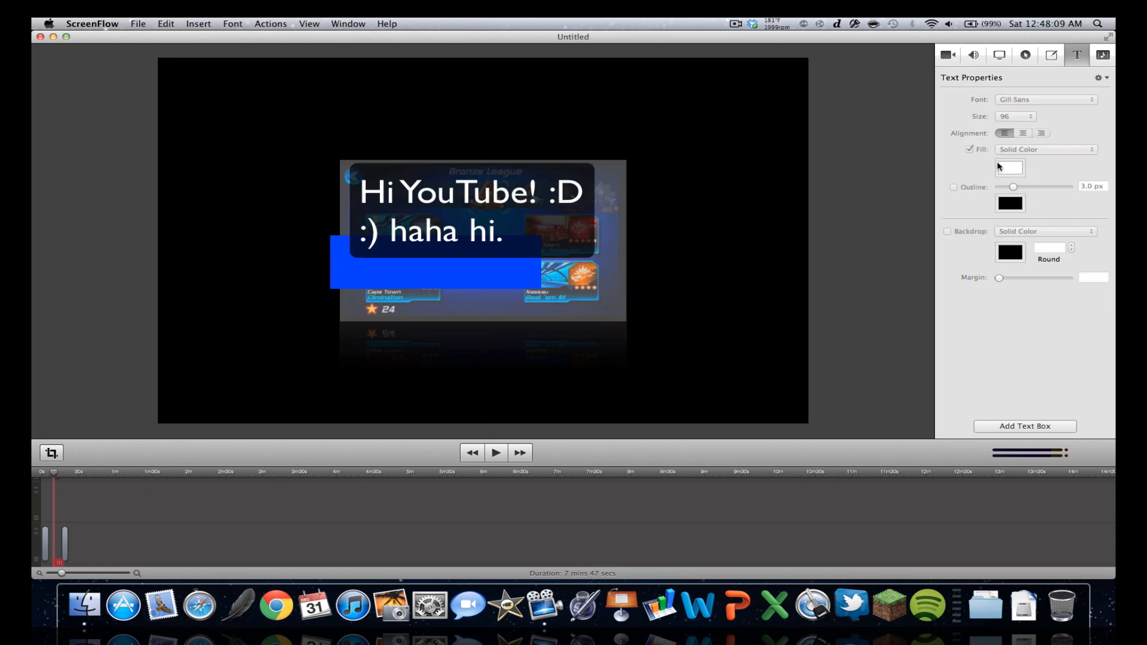
pyautogui.click(948, 232)
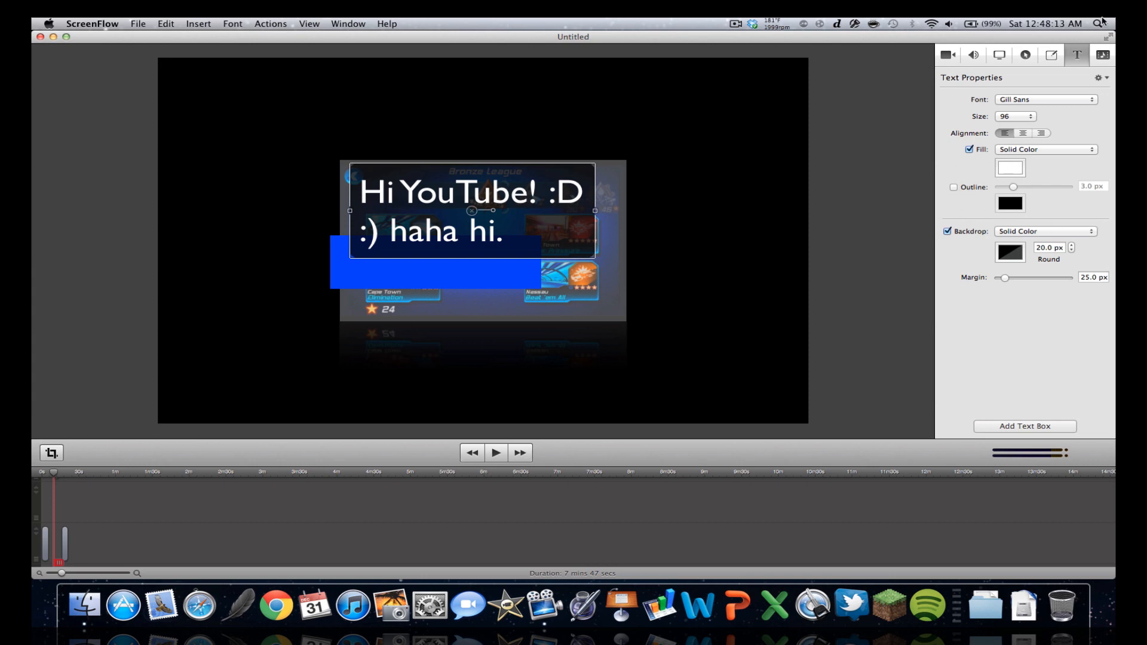
pyautogui.click(1014, 116)
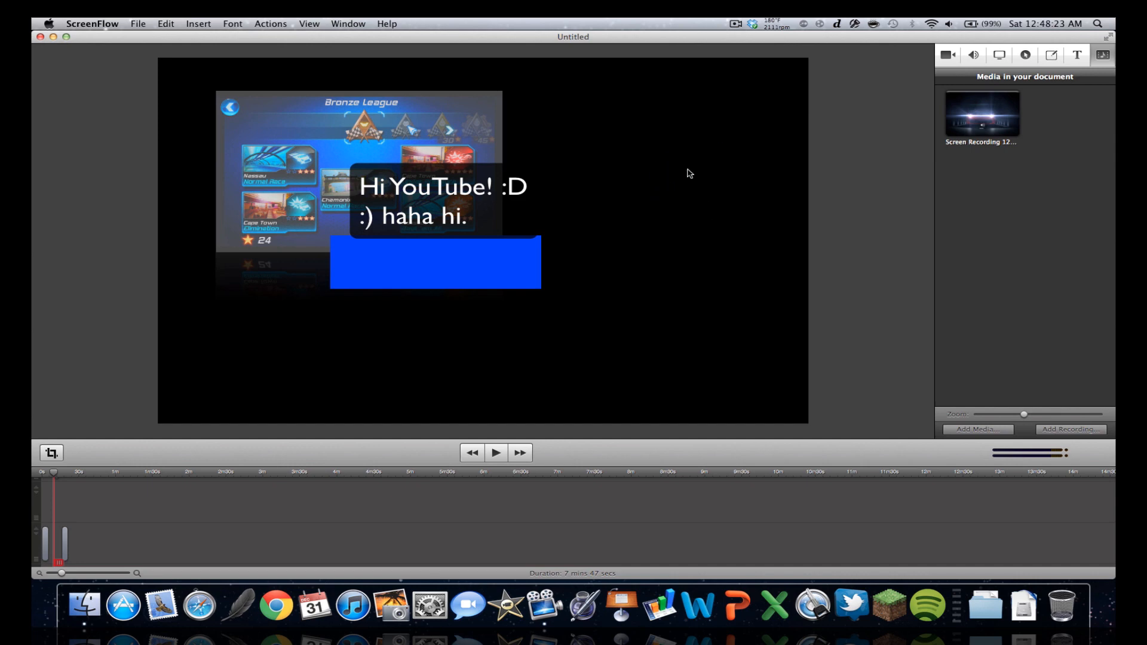
pyautogui.moveTo(549, 104)
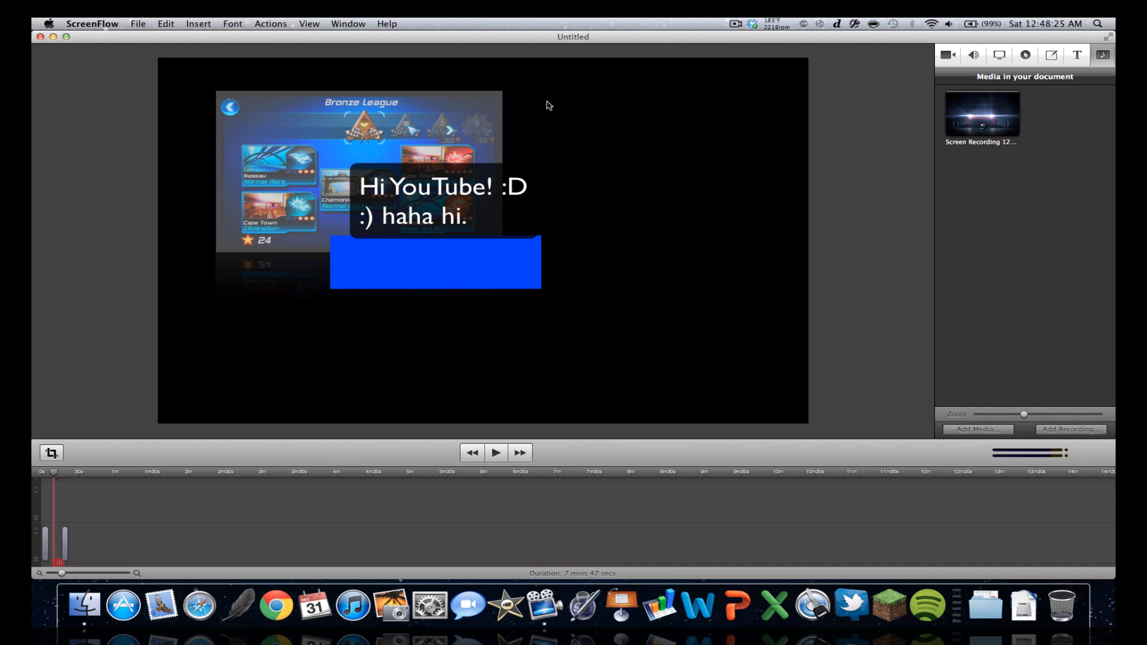
pyautogui.moveTo(648, 252)
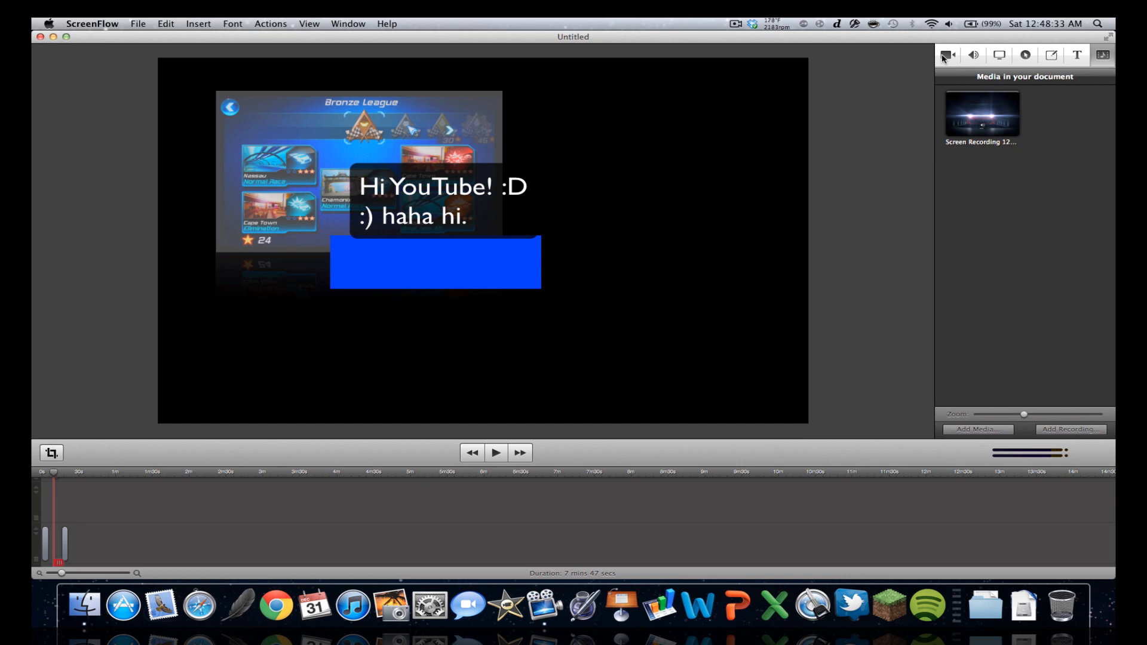
# Step: Show the game clip's Video Properties in the inspector
pyautogui.click(946, 55)
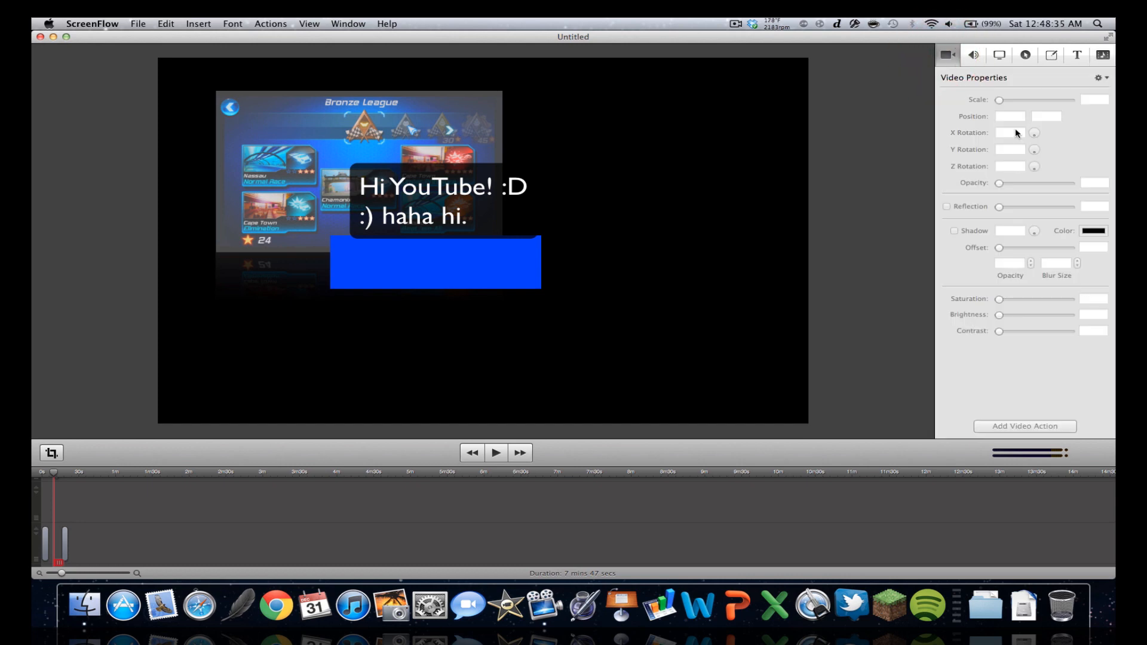
pyautogui.moveTo(615, 254)
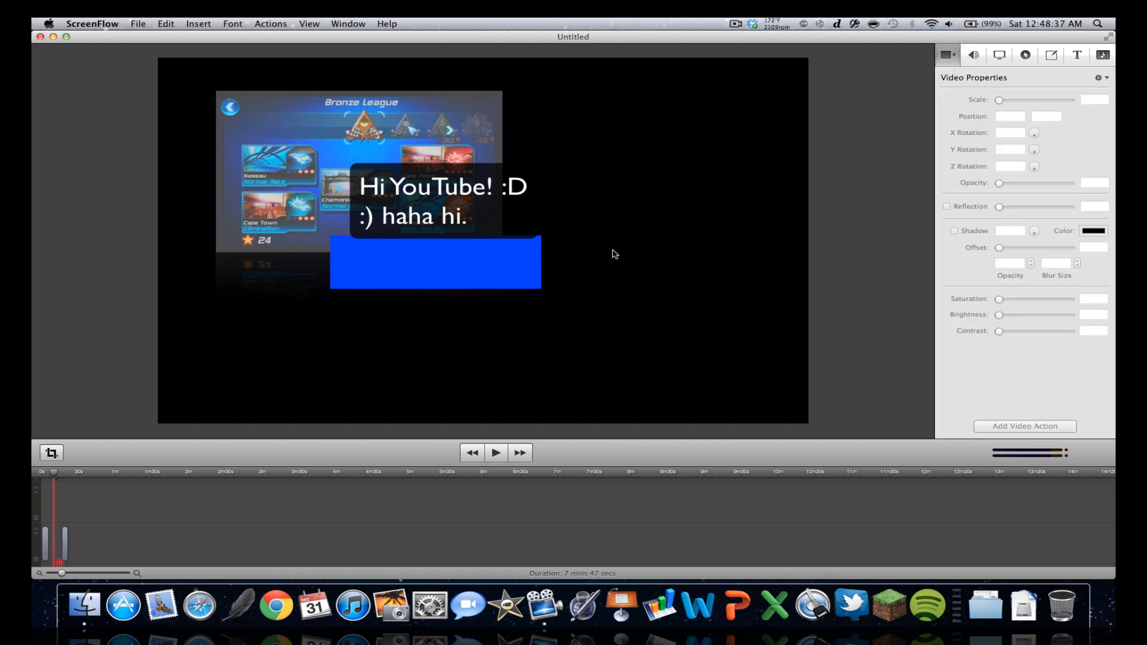
pyautogui.moveTo(662, 199)
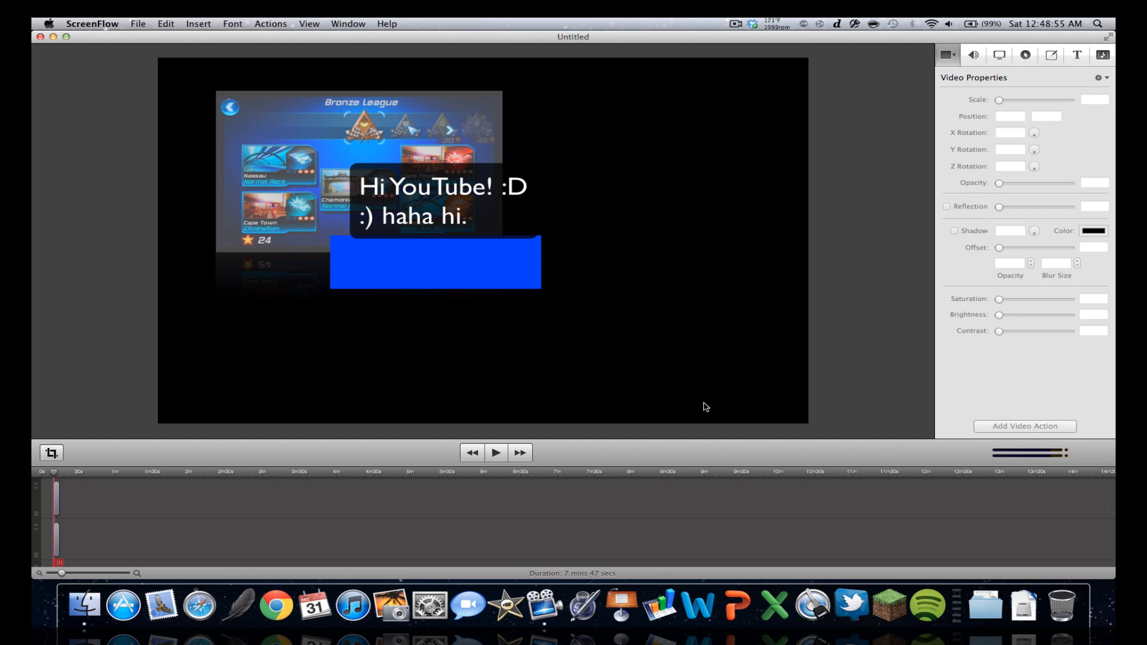
pyautogui.moveTo(73, 460)
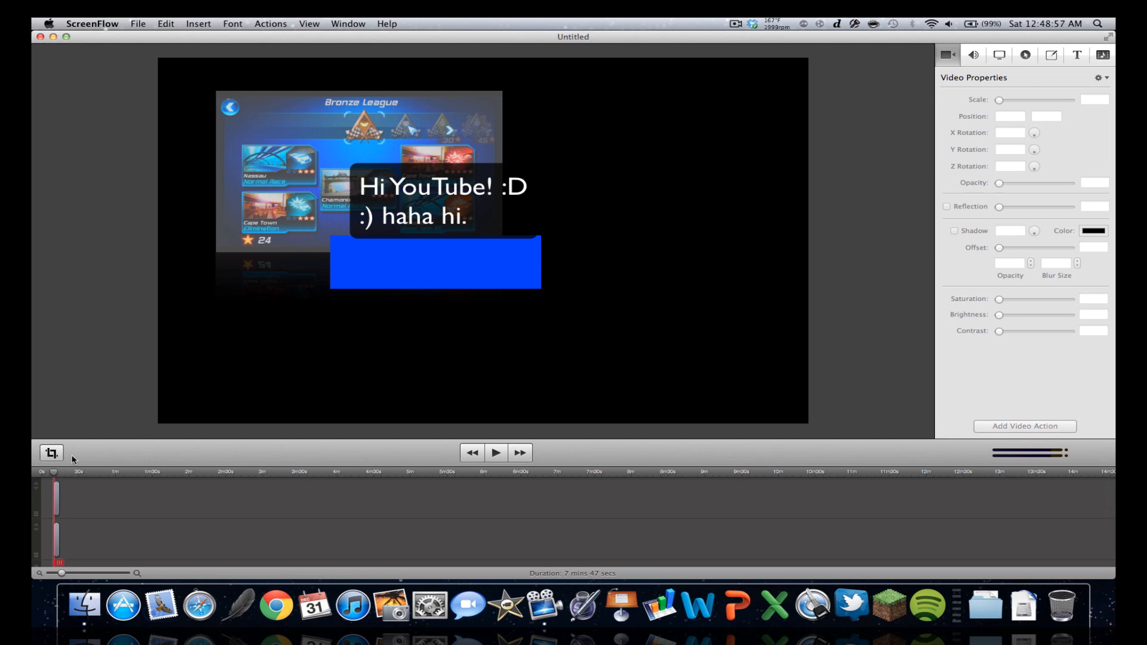
pyautogui.moveTo(534, 308)
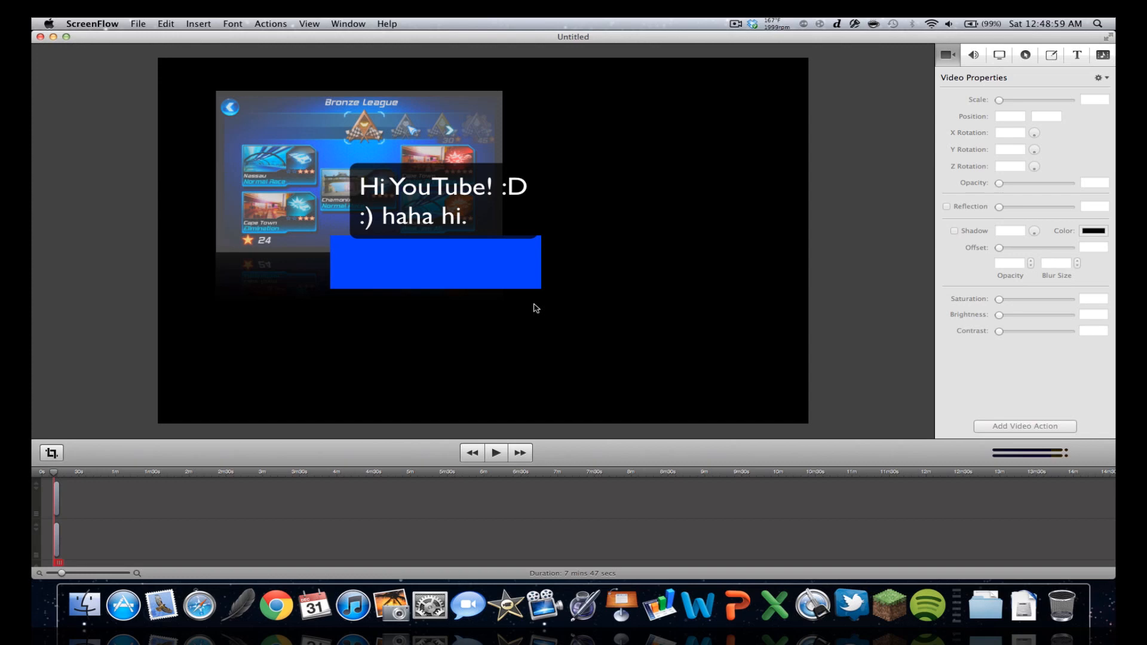
pyautogui.moveTo(541, 515)
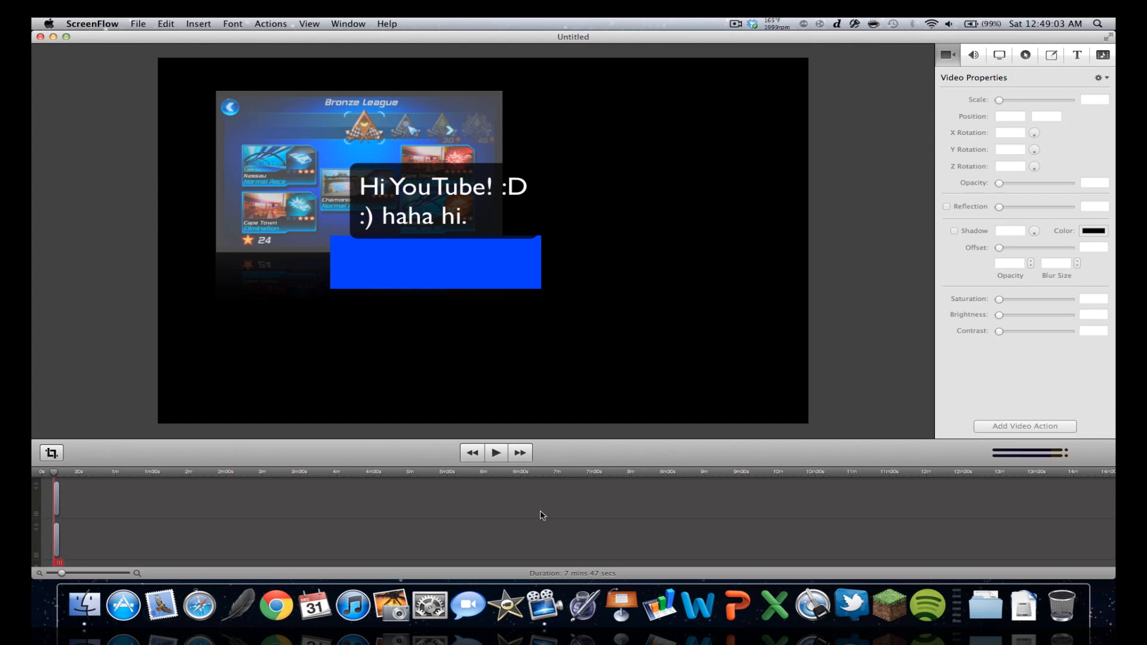
pyautogui.moveTo(534, 472)
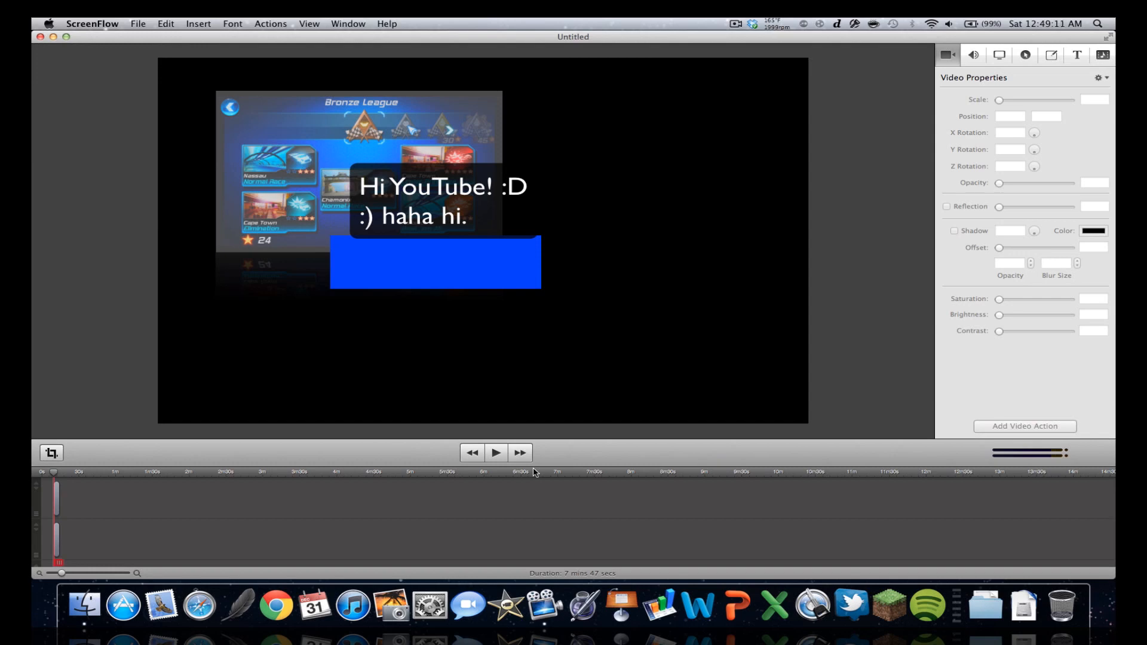
pyautogui.moveTo(491, 492)
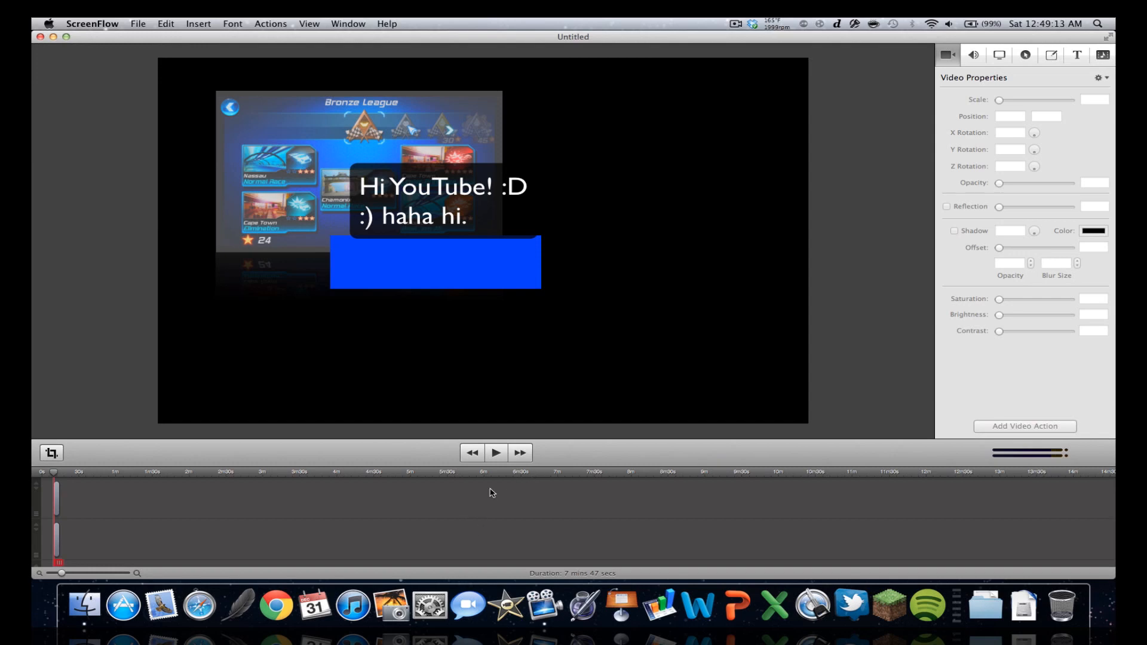